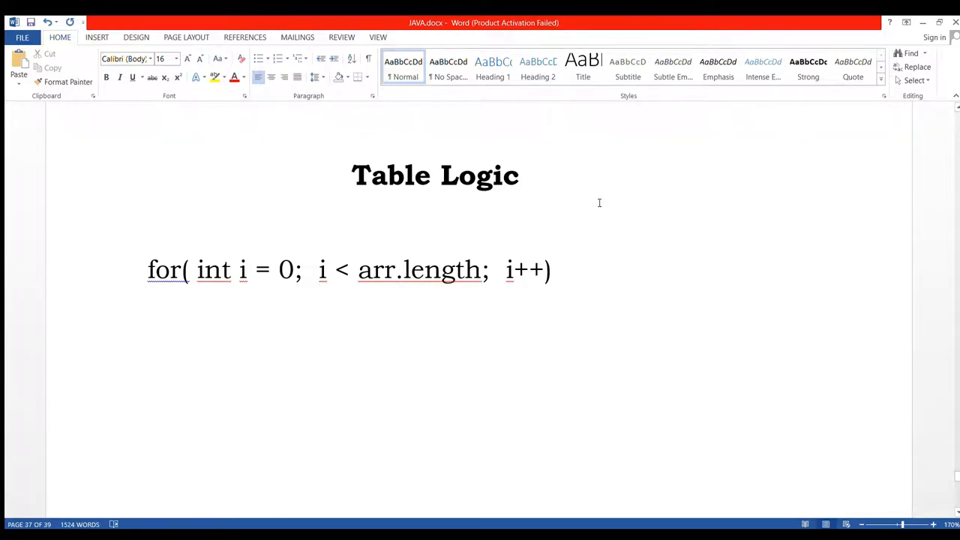
- Below the for loop, write the first iteration: i = 0 and 2 * 0 = 0
left_click(147, 338)
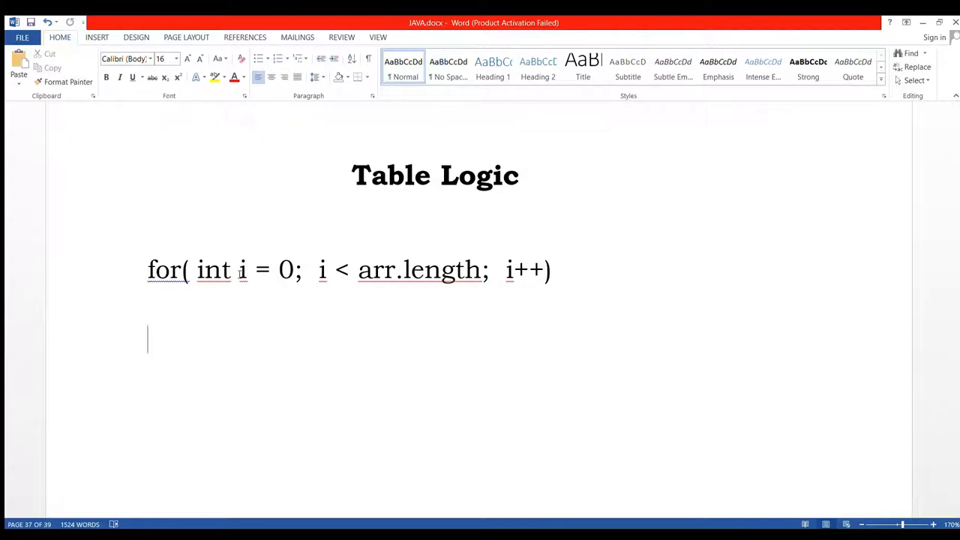
left_click_drag(240, 270, 294, 270)
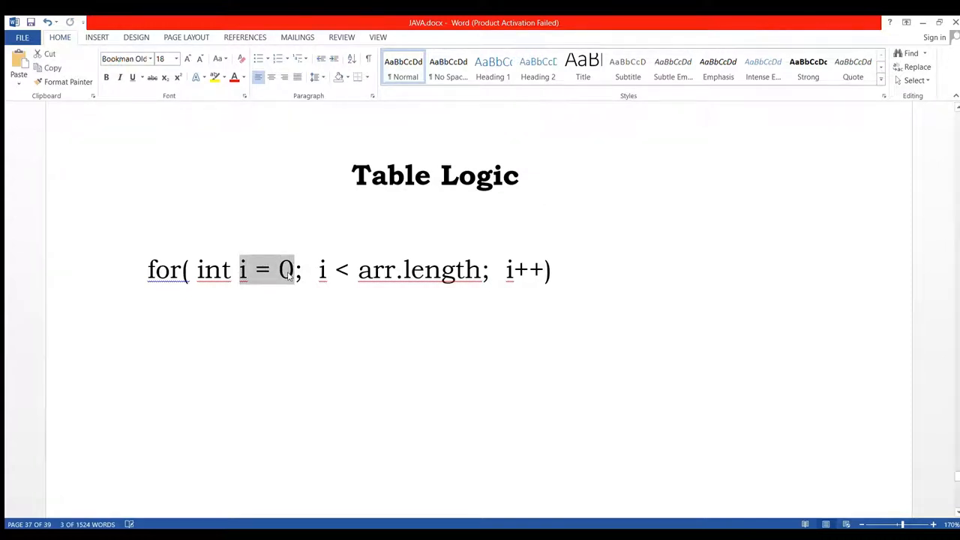
left_click(293, 341)
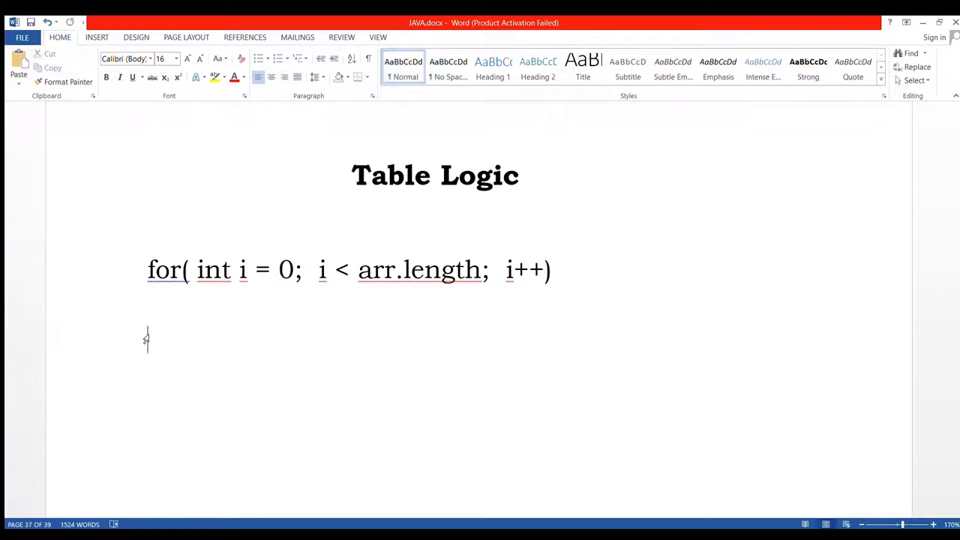
type("i =")
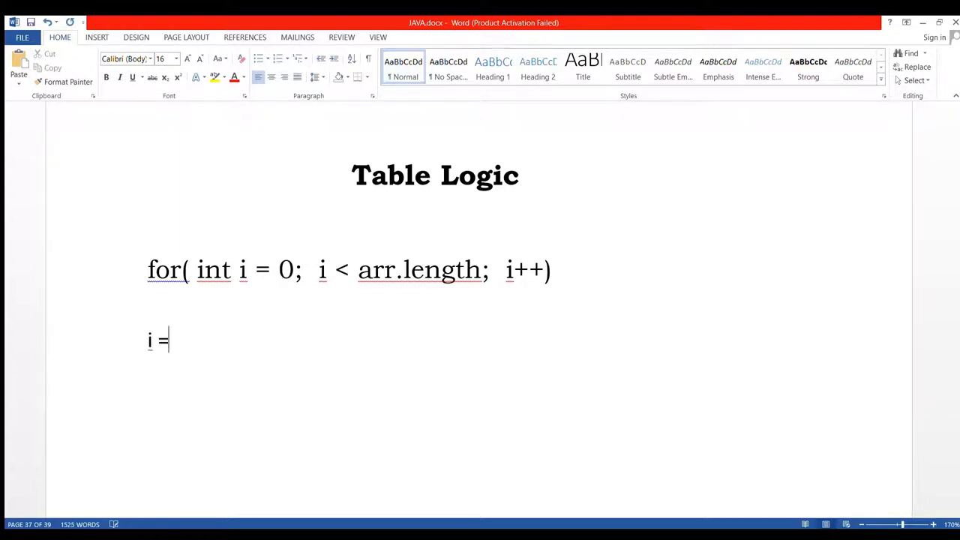
type("0")
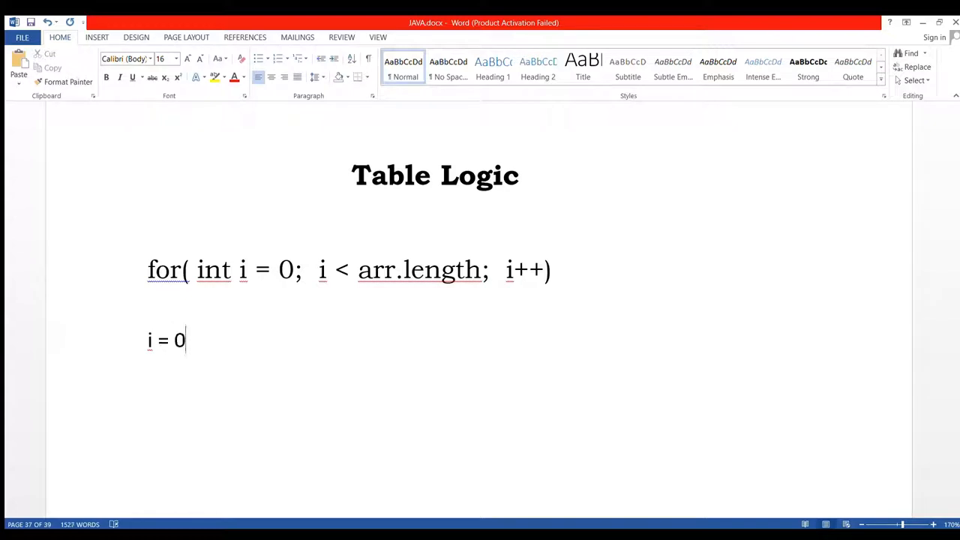
type("2 * i =")
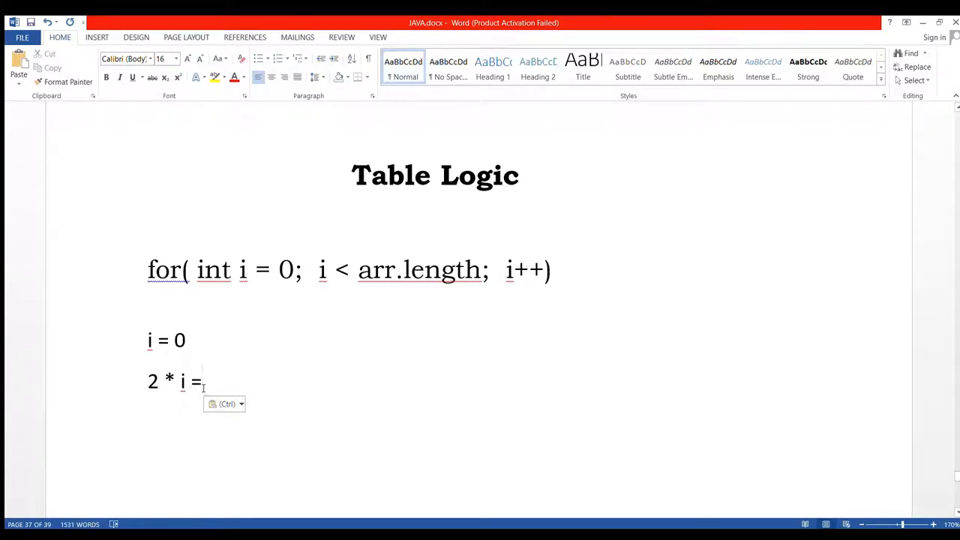
type("0")
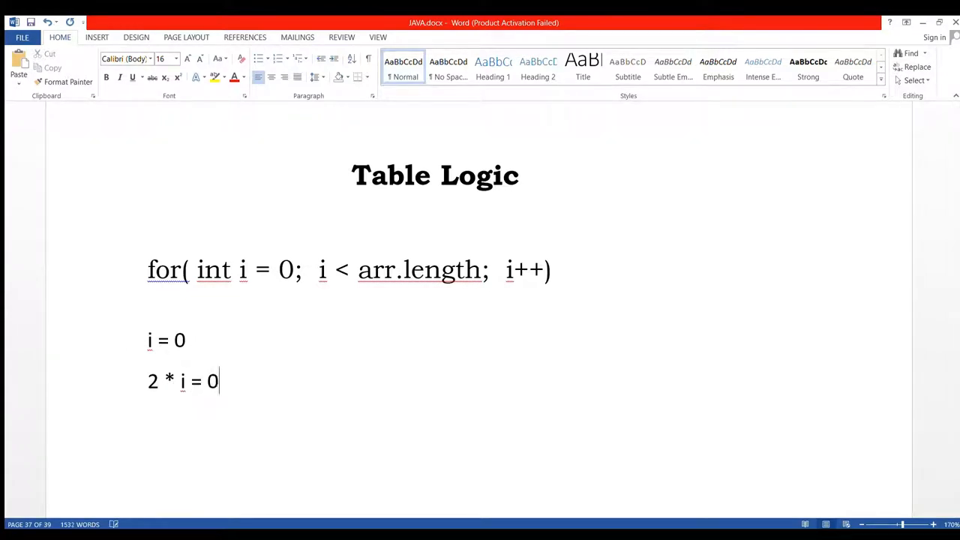
key("backspace")
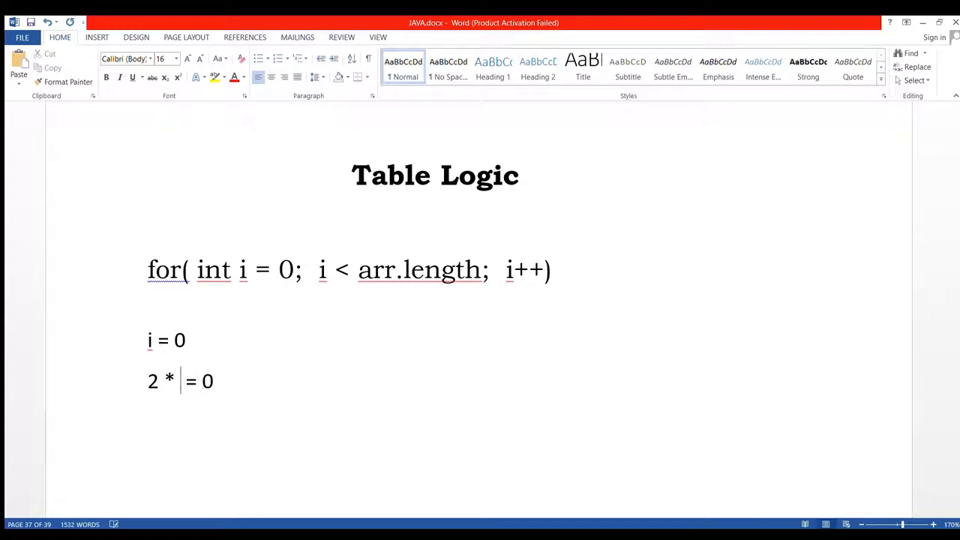
type("0")
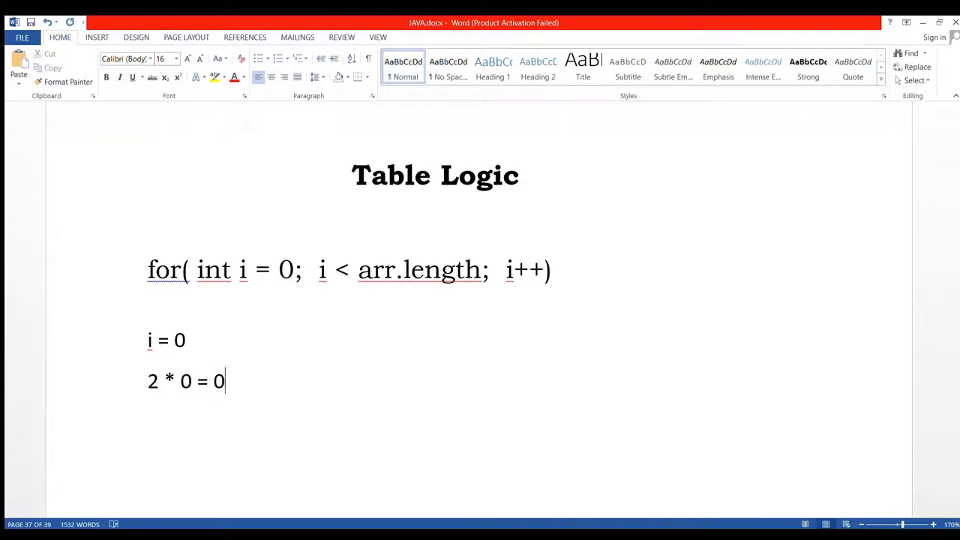
- On new lines, write the second iteration: I = 1 and 2 * 1 = 2
key("enter")
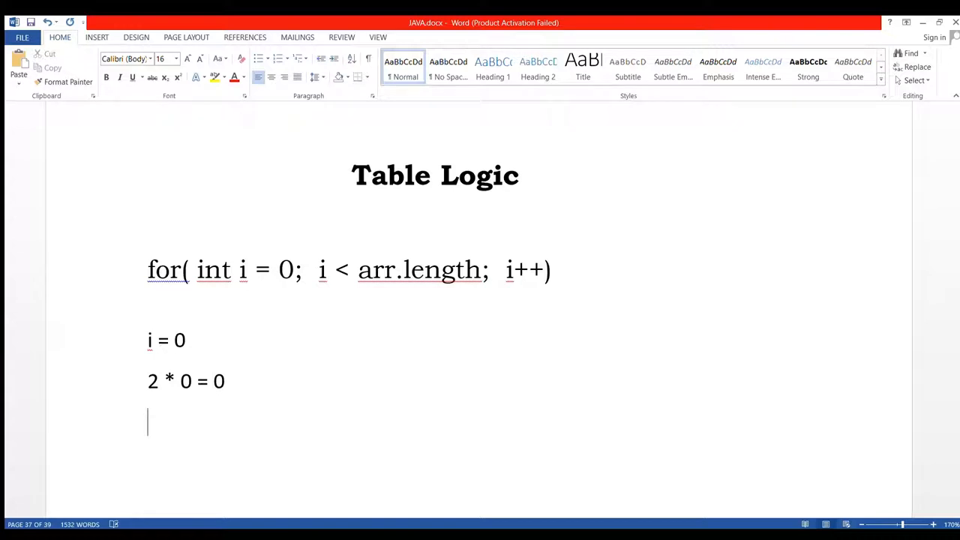
type("I")
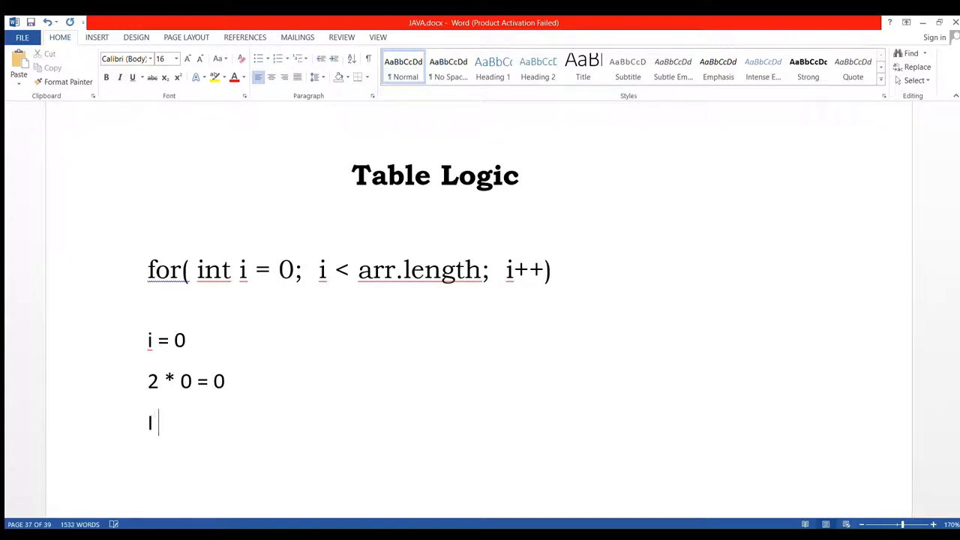
type("= 1")
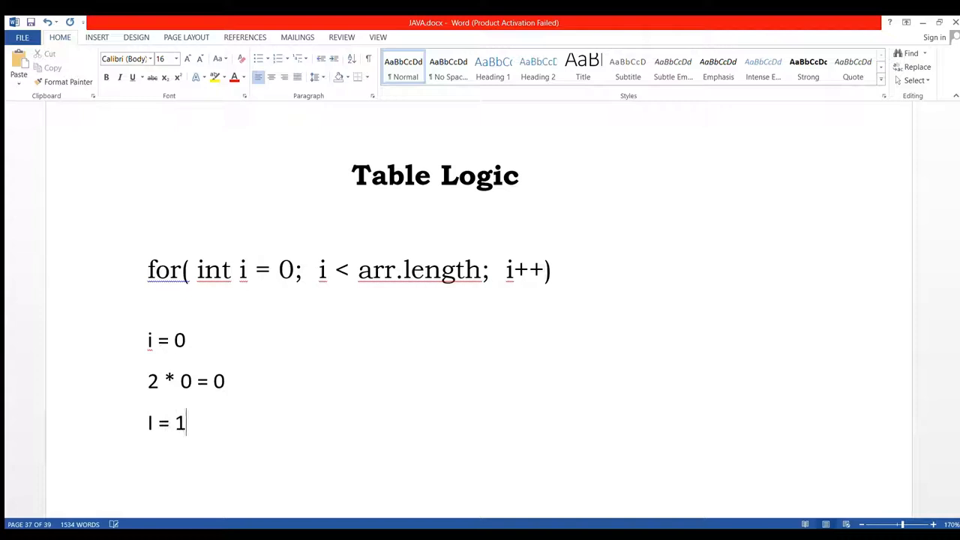
key("enter")
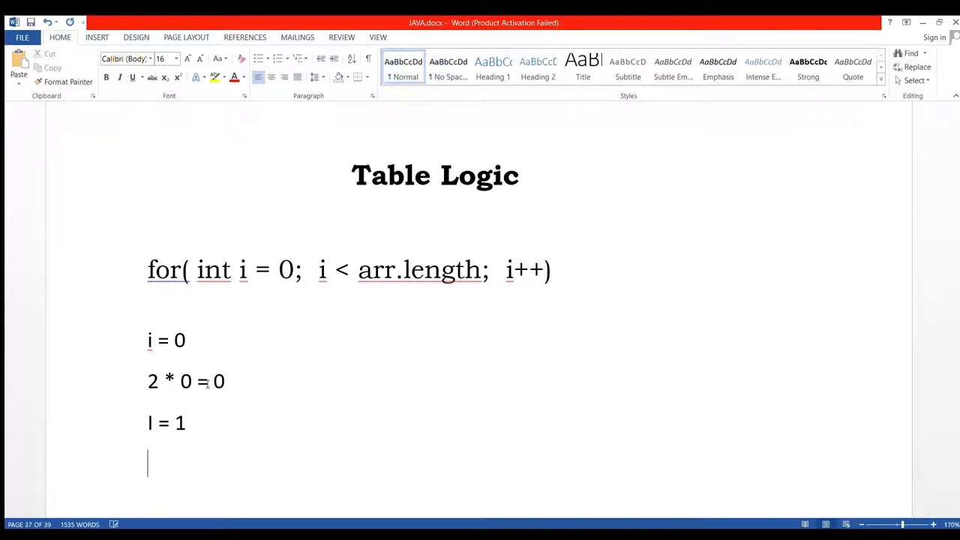
type("2 * i =")
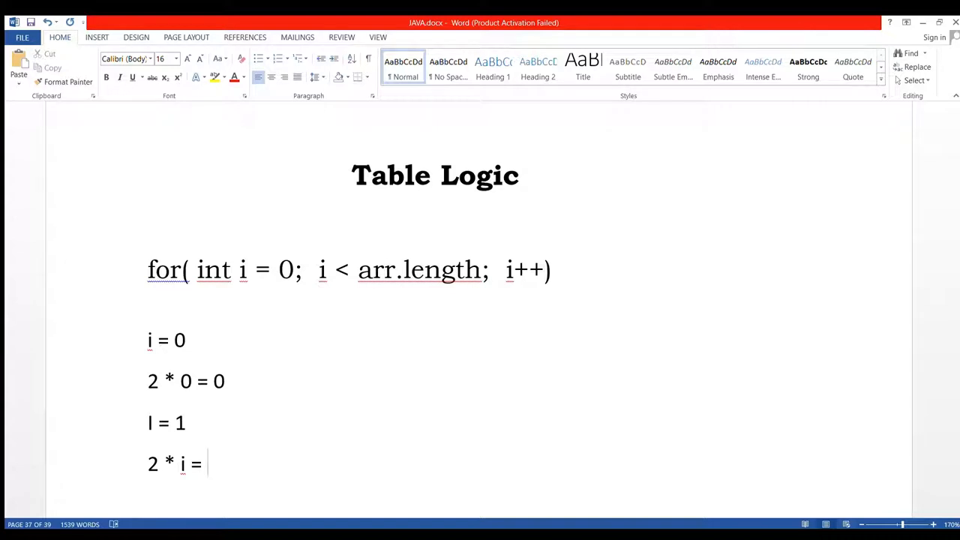
type("2")
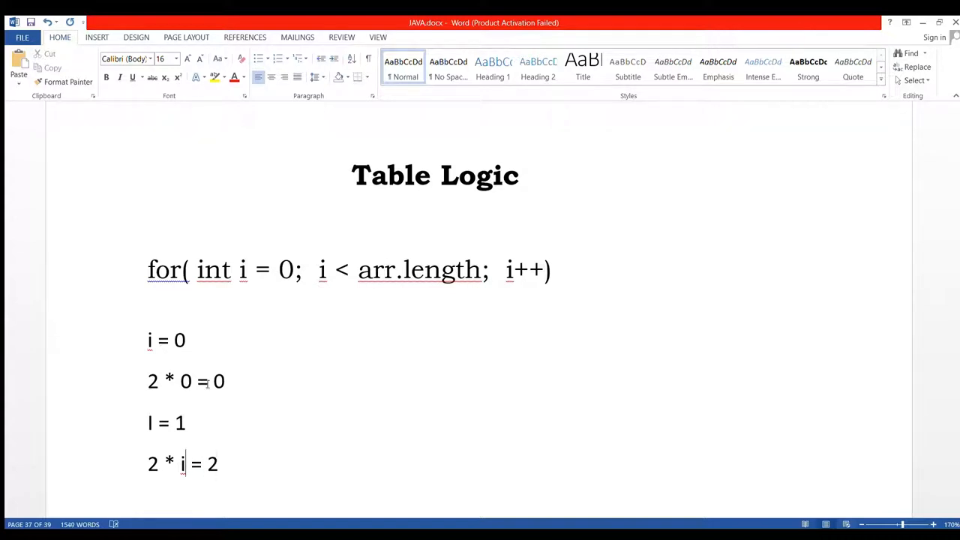
type("1")
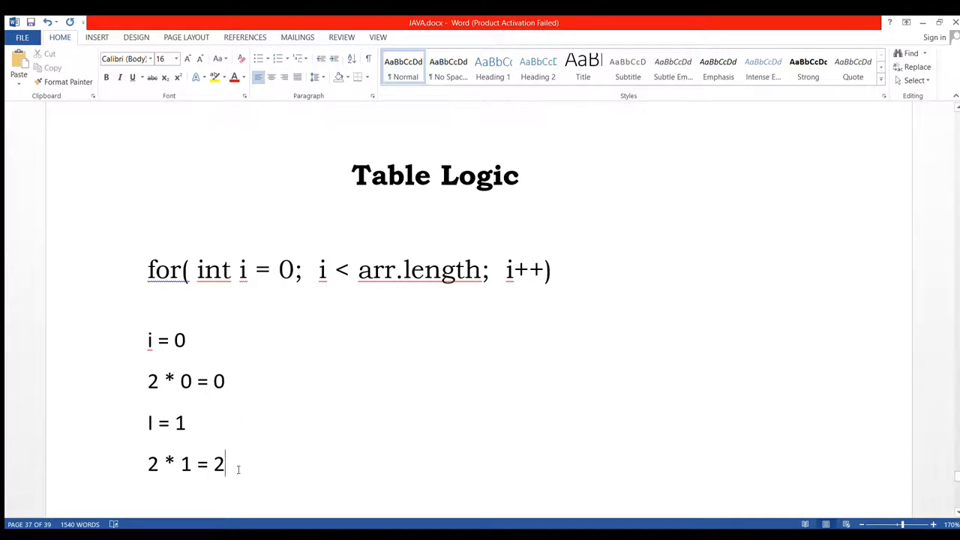
type("i")
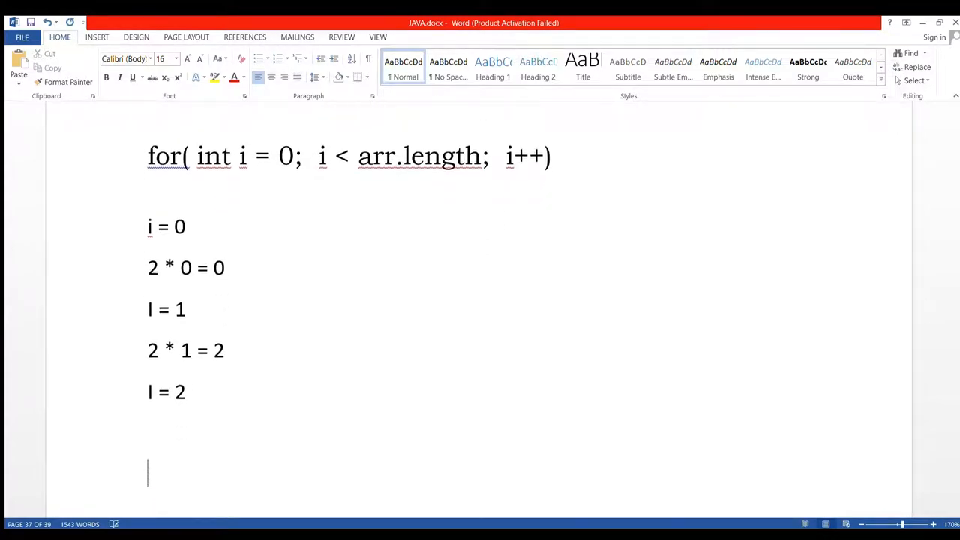
- Write the third iteration: I = 2 and 2 * 2 = 4
type("2 * i =")
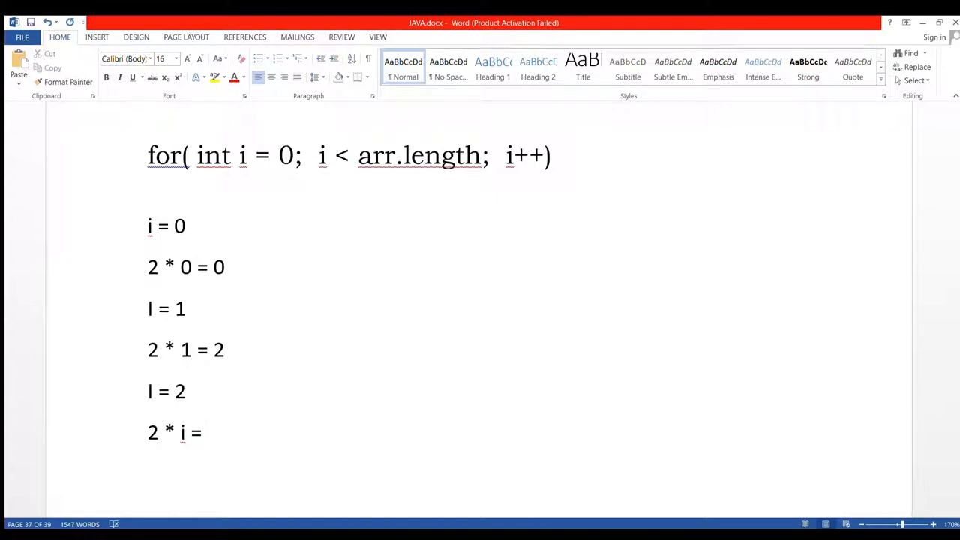
type("2")
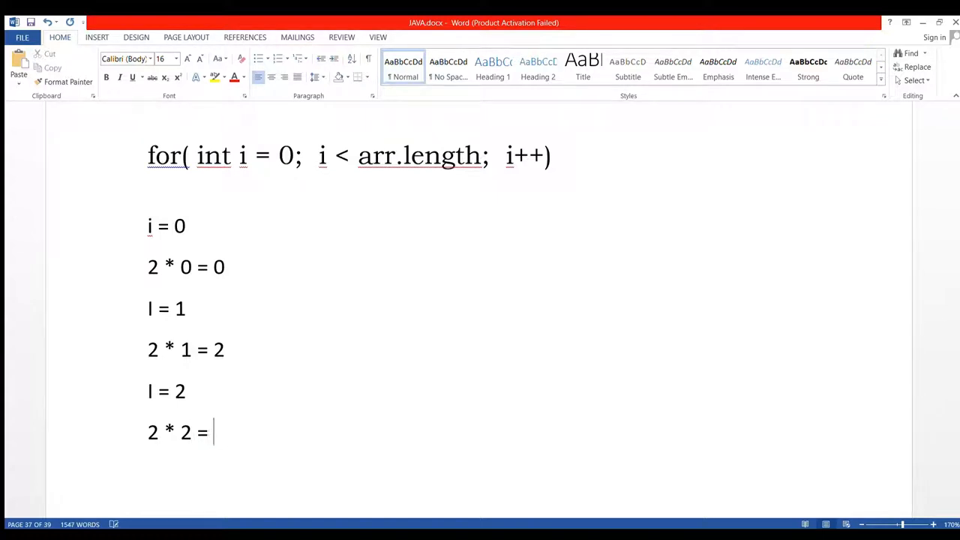
type("4")
type("I = 9")
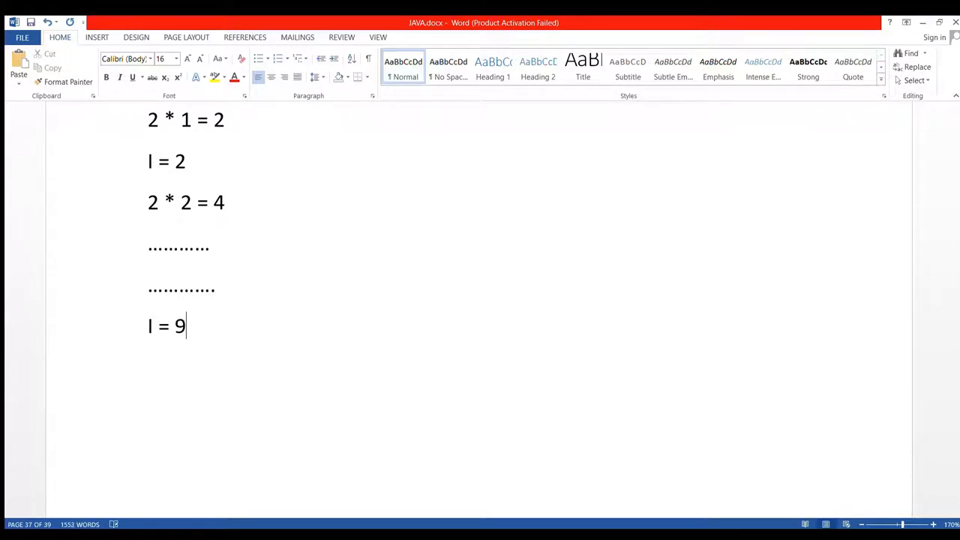
- After the dotted gap lines, write I = 9 and 2 * 9 = 18
type("2 * i =")
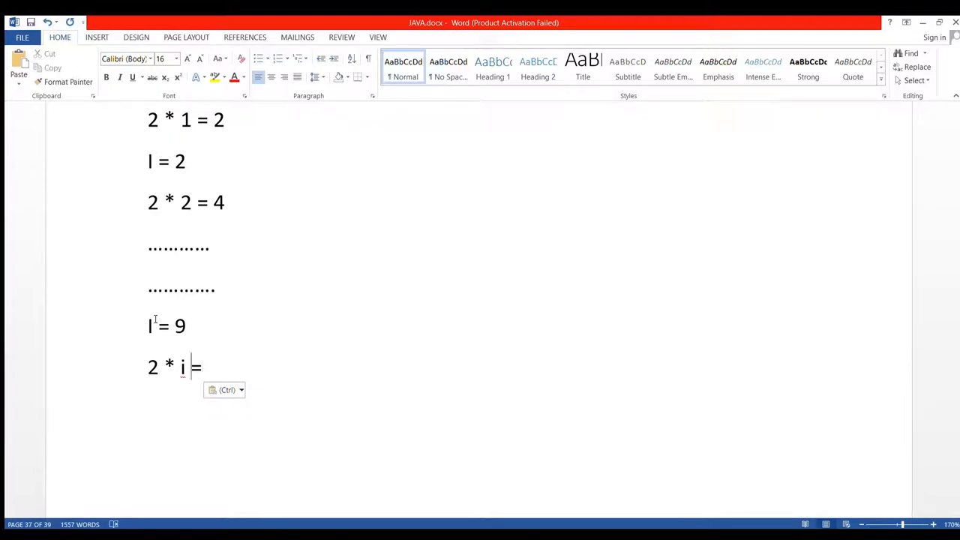
key("Backspace")
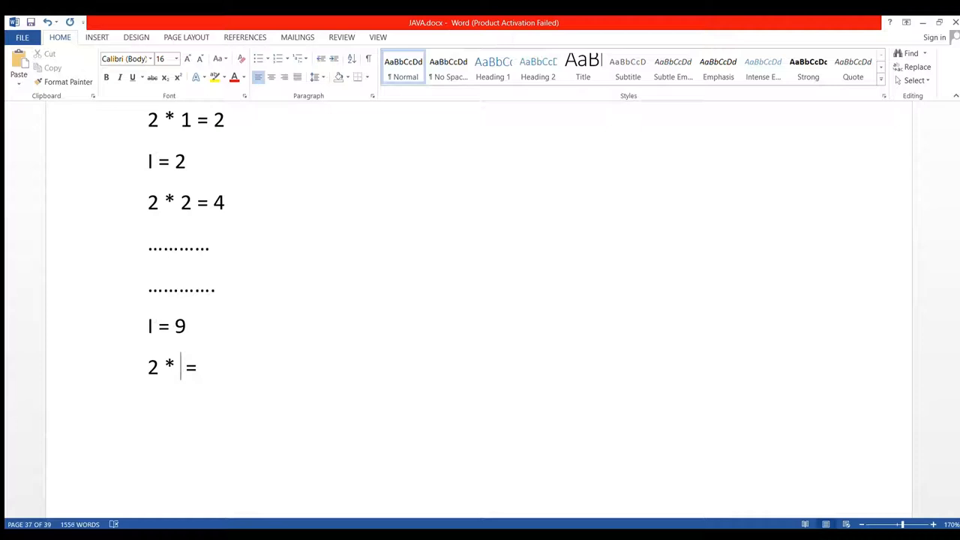
type("9")
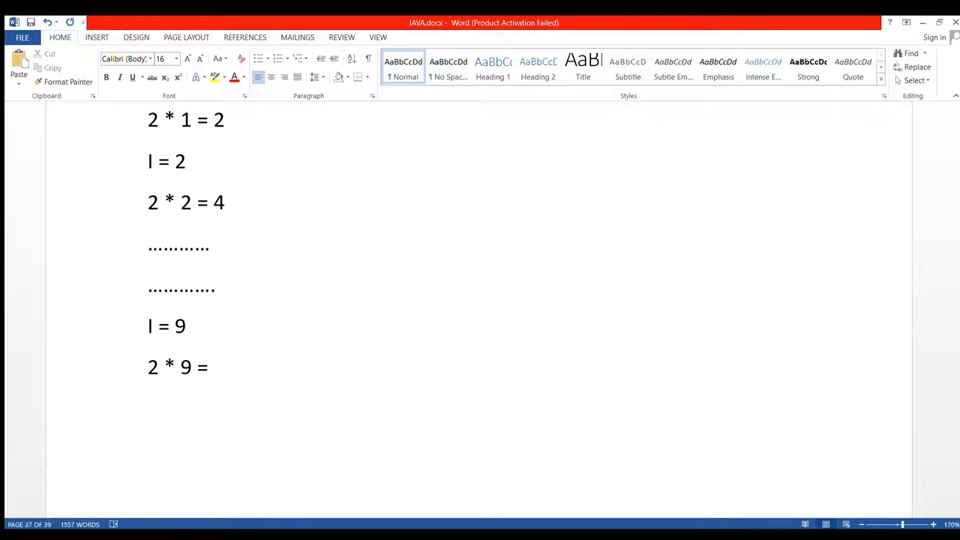
type("18")
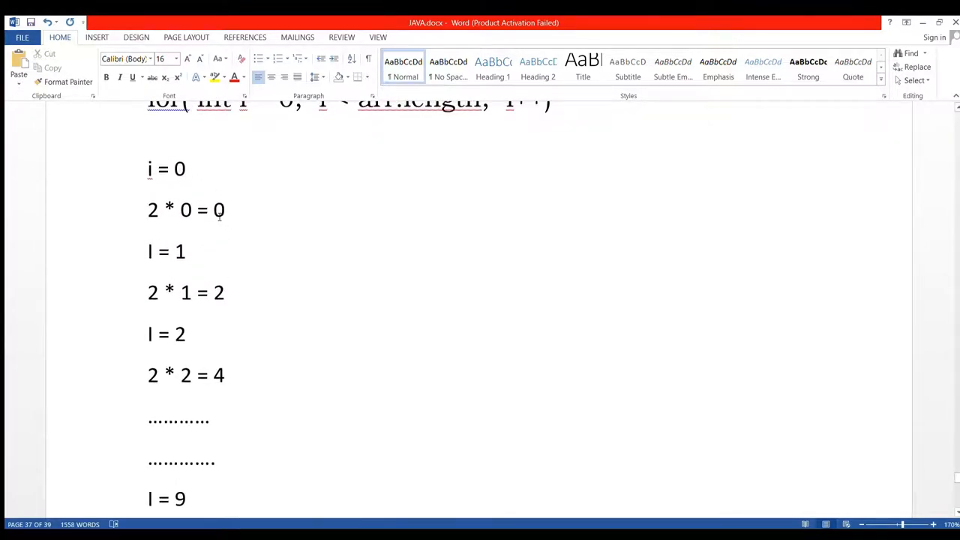
- Extend the first trace lines with running sums: 0 + 2 = 2 and 2 + 2 = 4
scroll("down", 3)
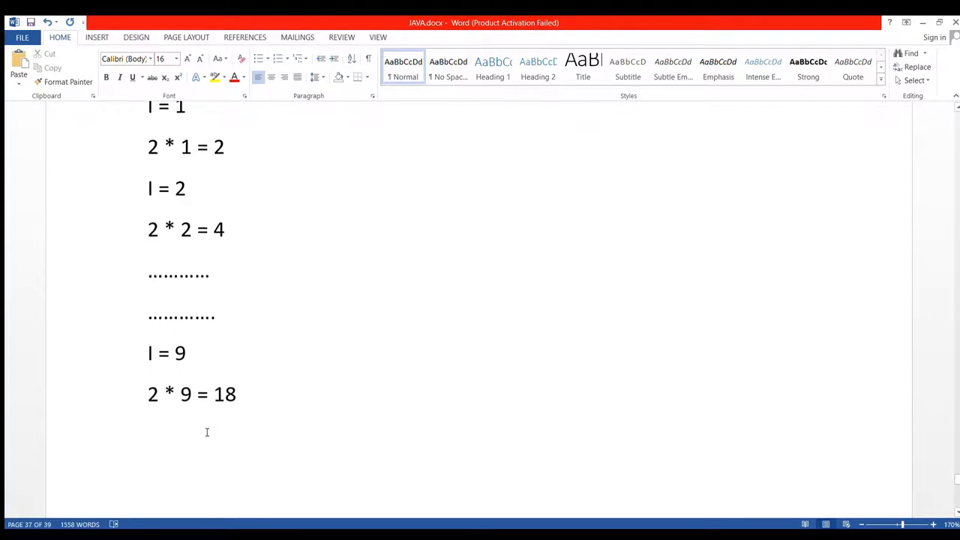
double_click(225, 394)
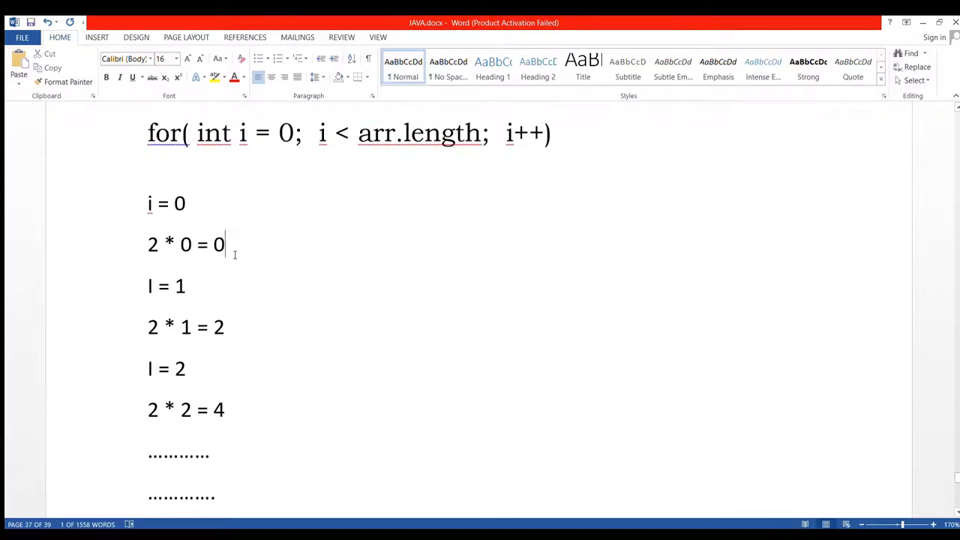
type("+")
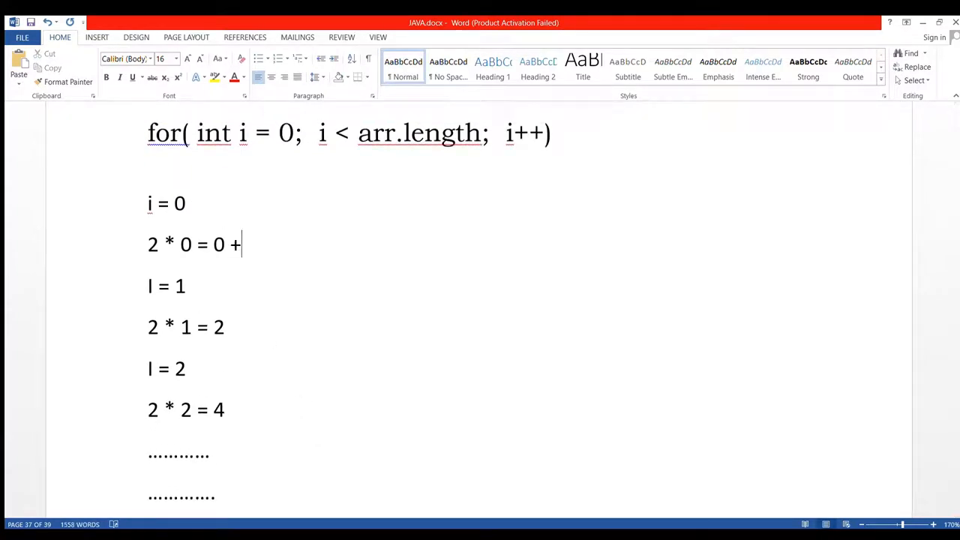
type("2")
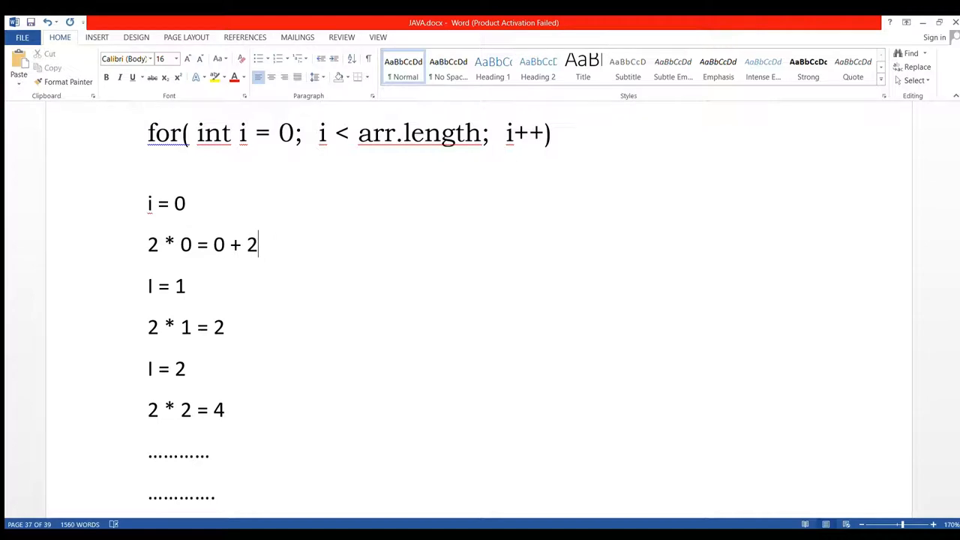
type("=")
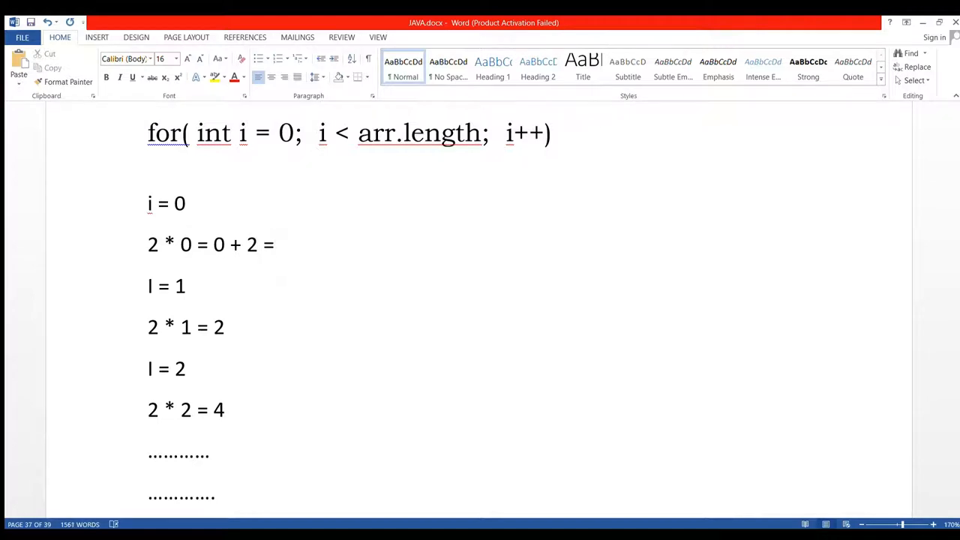
type("2")
type(" +")
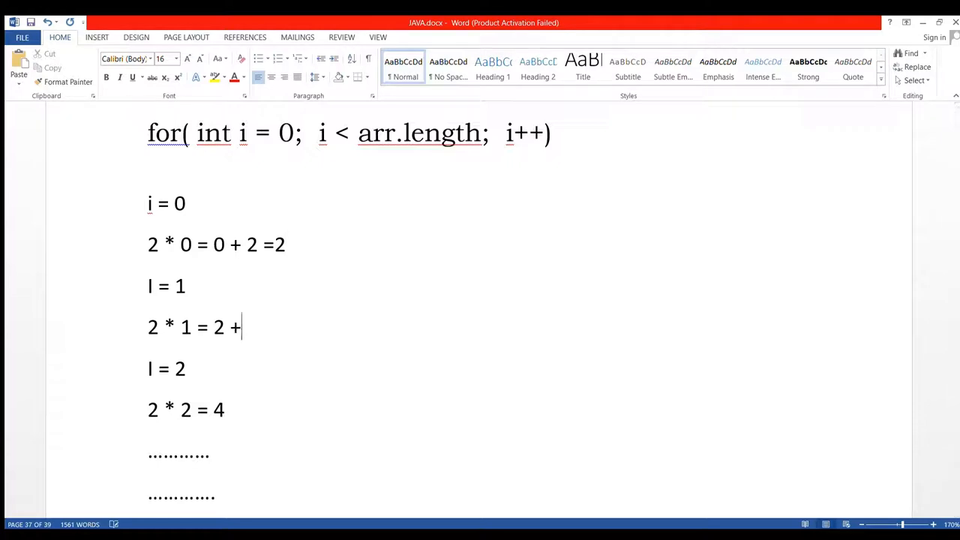
type("2 =")
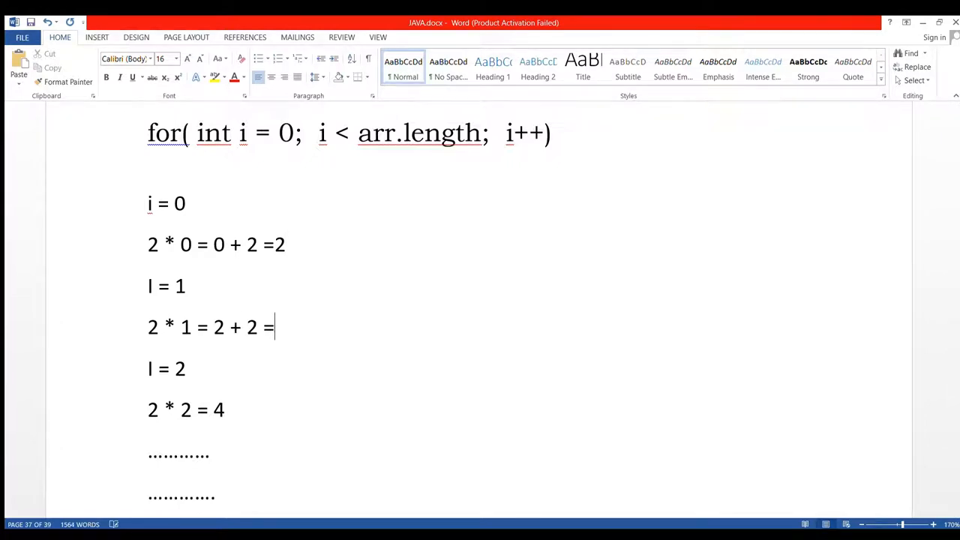
type("4")
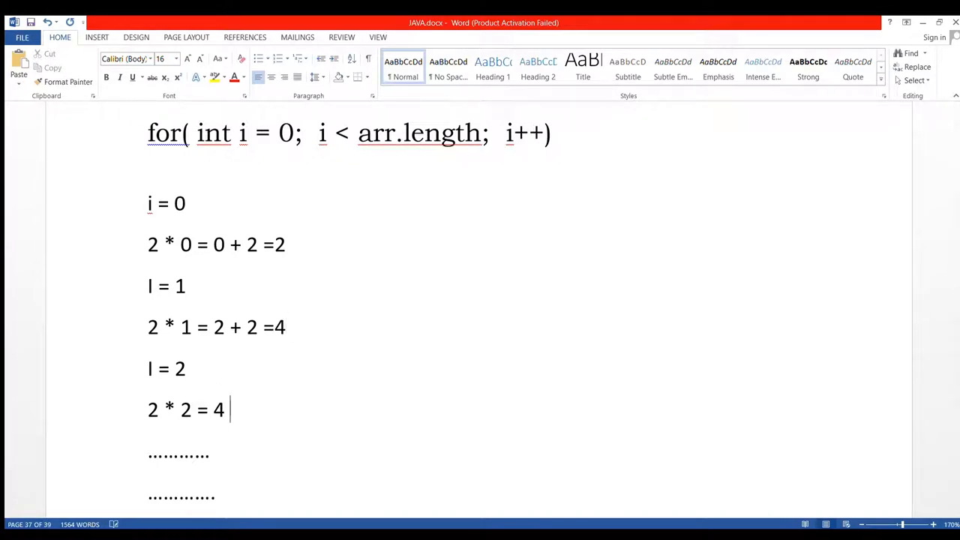
- Extend the remaining lines with + 2 = sums, ending 4 + 2 = 6
type("+2")
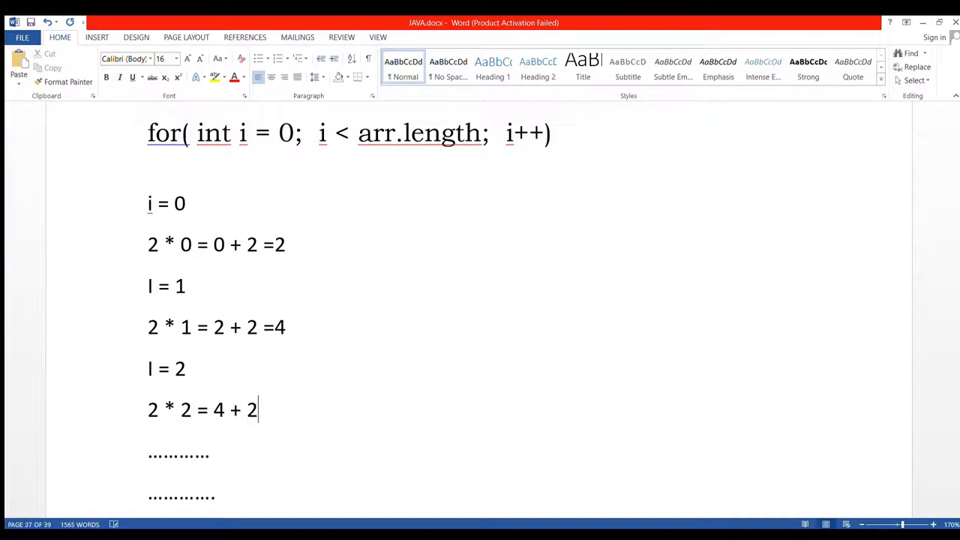
type("=6")
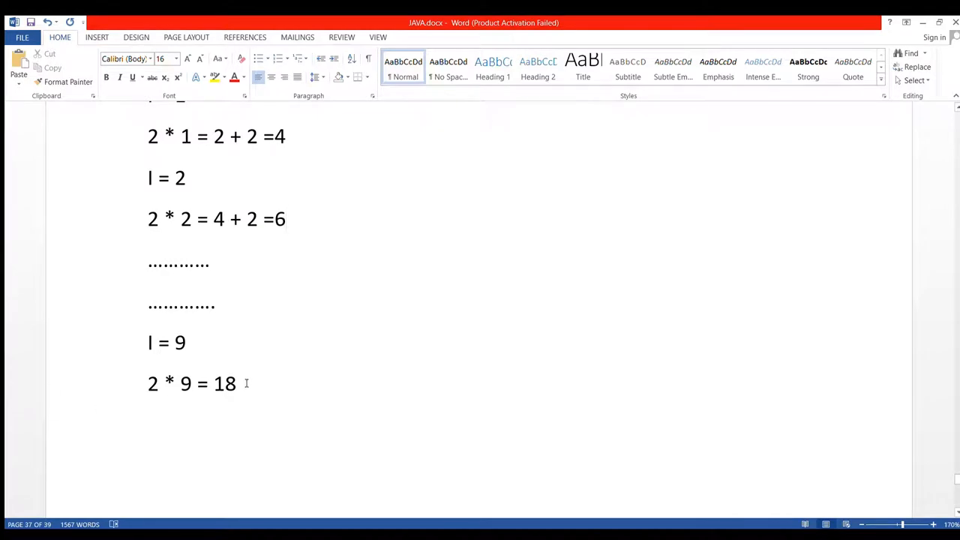
type("+")
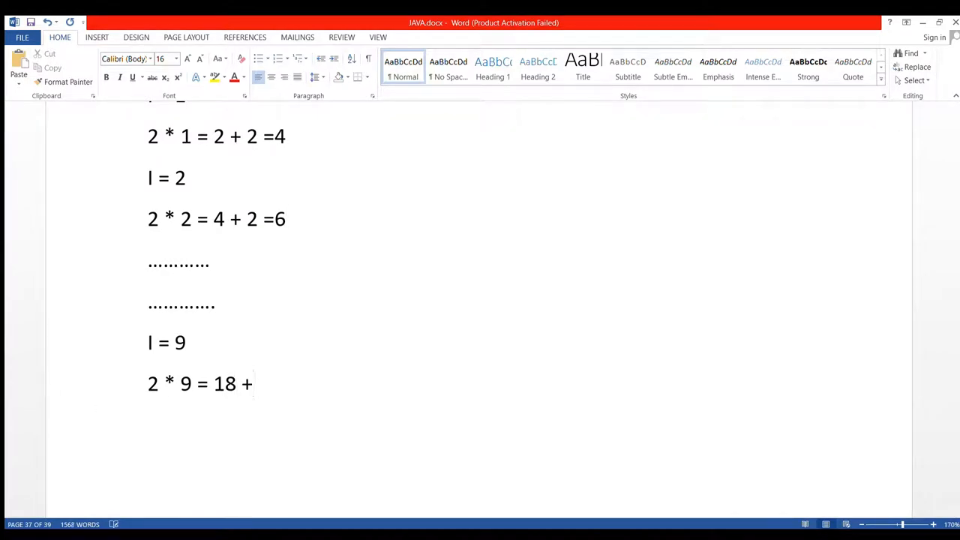
type("2")
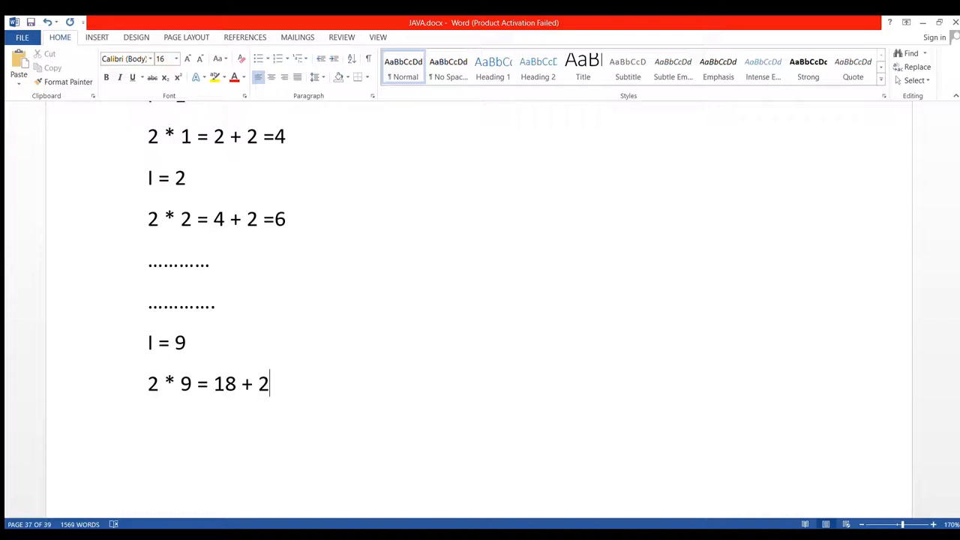
type("=")
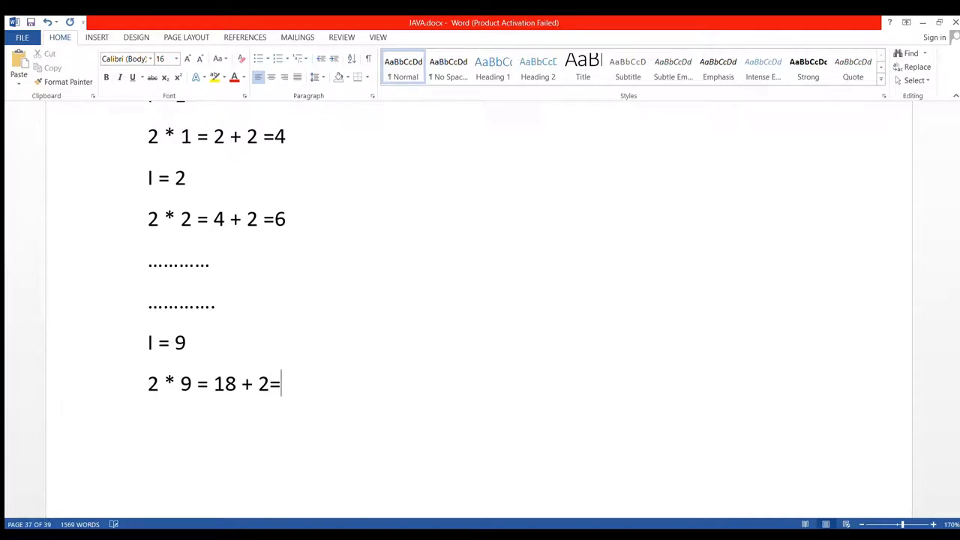
type("2")
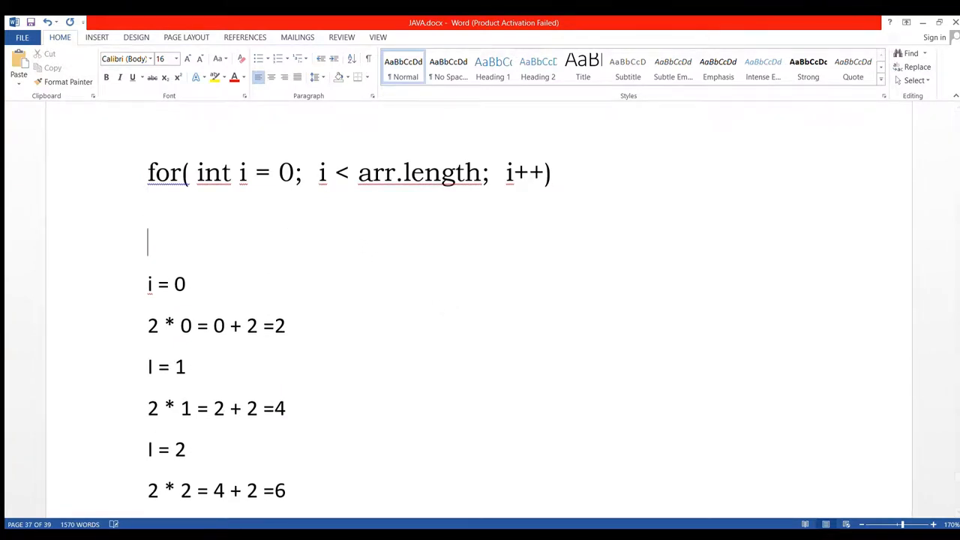
- Write the general formula 2 + 2 * i on the line under the for header
type("2 +")
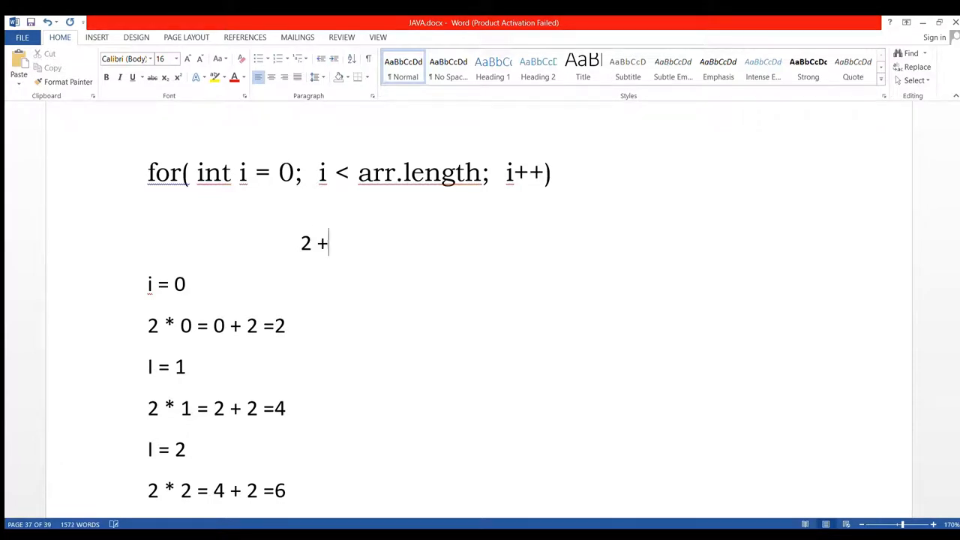
type("2 *")
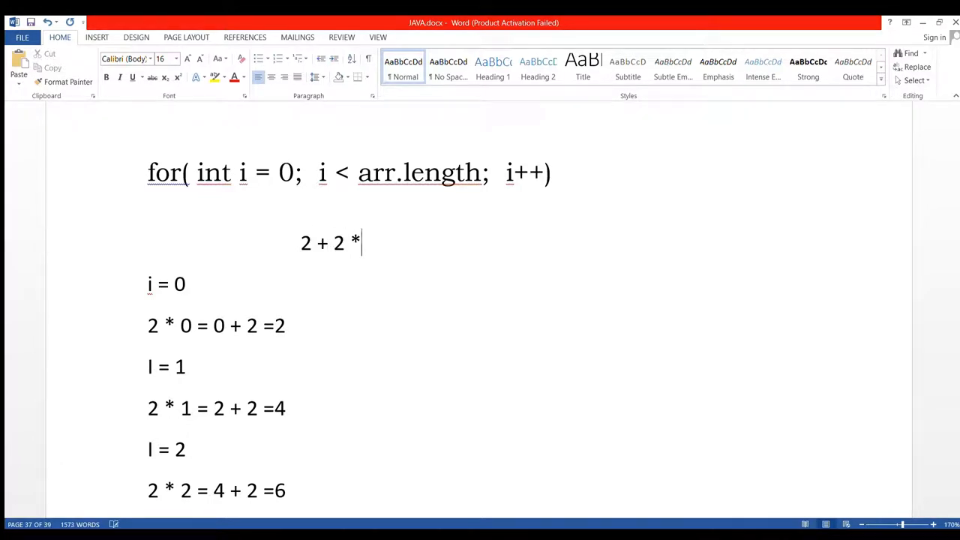
type("i")
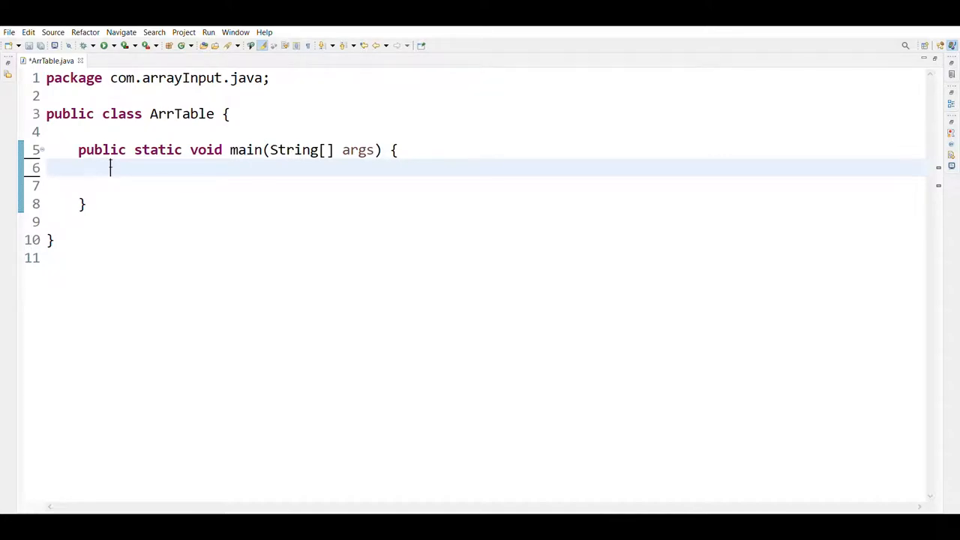
- In main, declare the constant final int ARRAY_LENGTH = 10;
type("f")
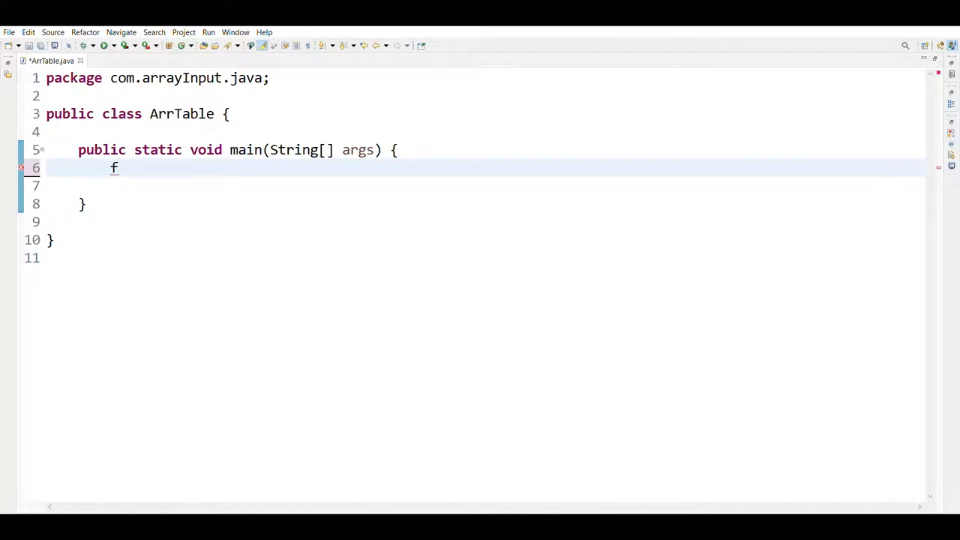
type("inal int Ar")
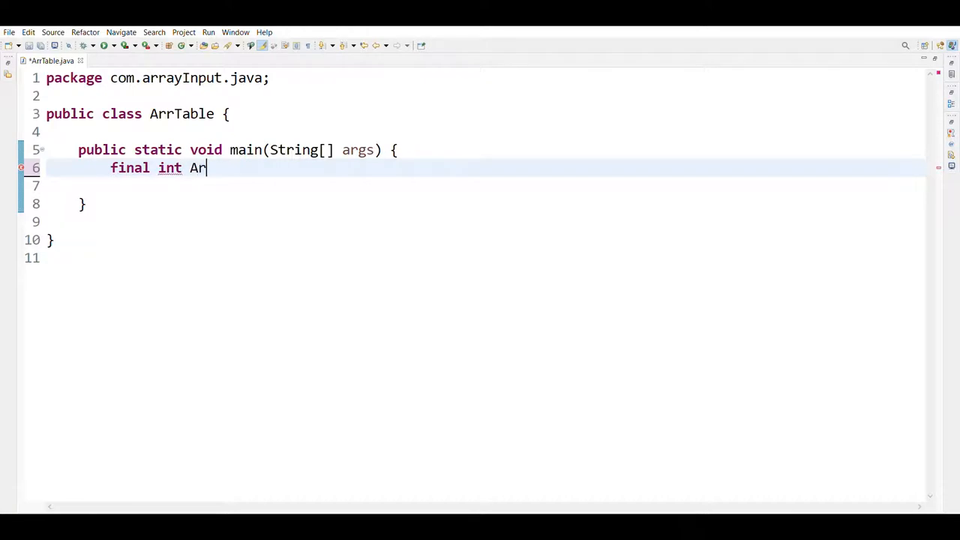
type("RAY")
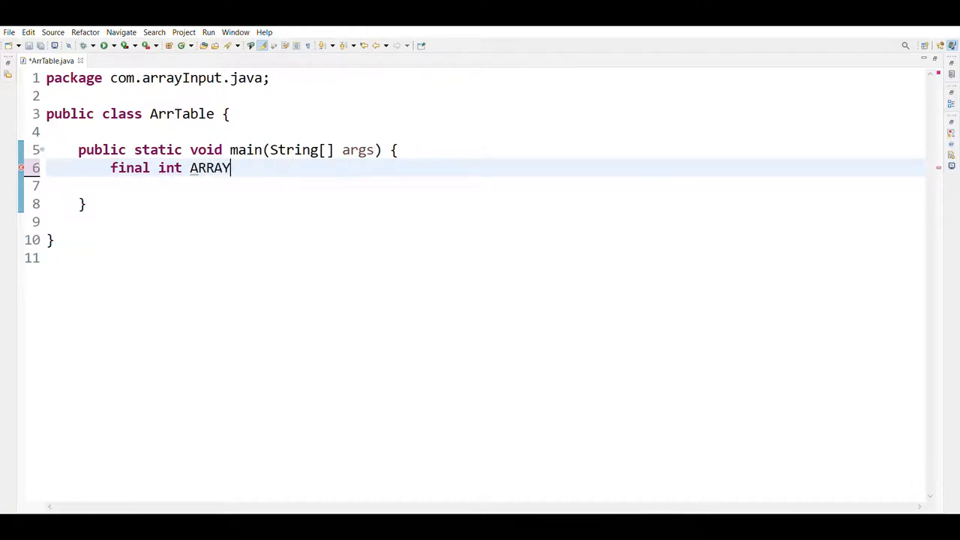
type("_L")
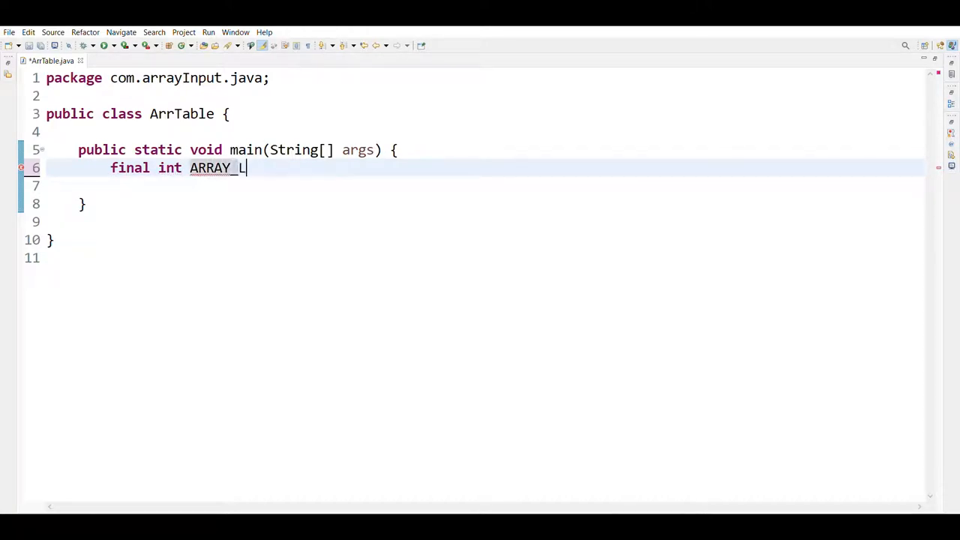
type("ENGTH")
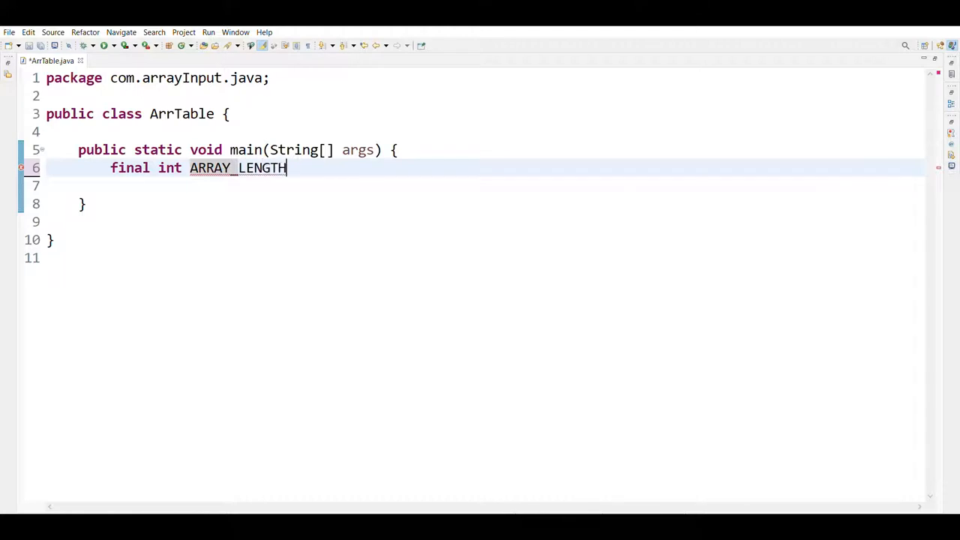
type("=")
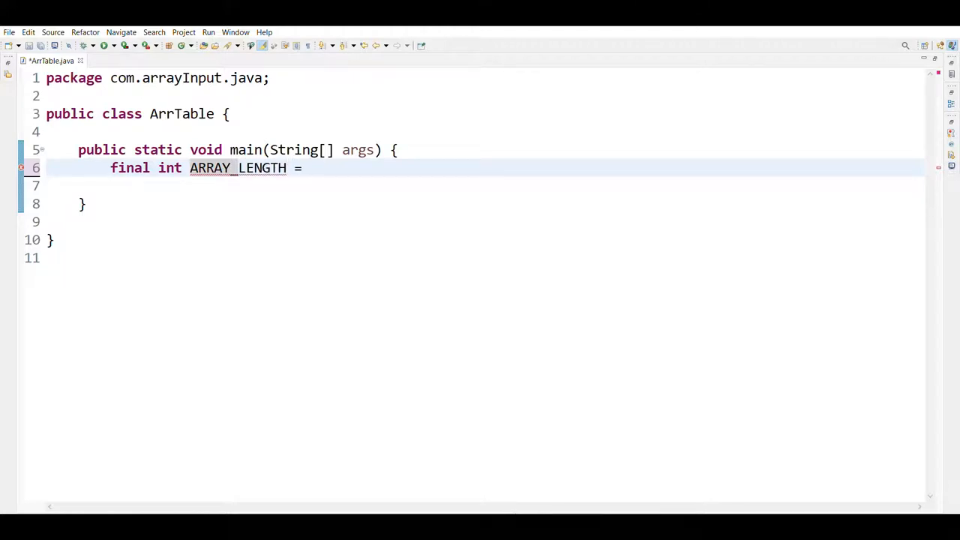
type("10;")
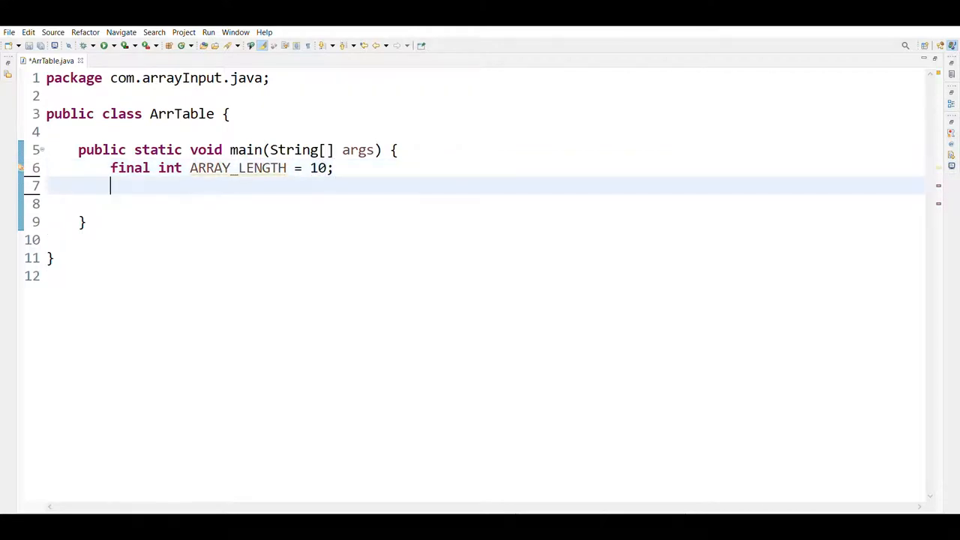
- Create the array int[] arr = new int[ARRAY_LENGTH];
type("i")
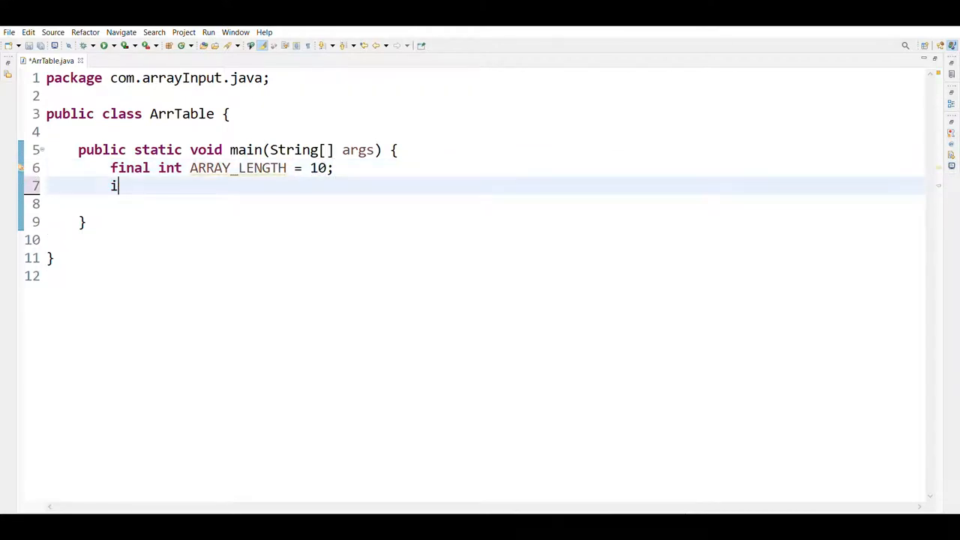
type("nt[]")
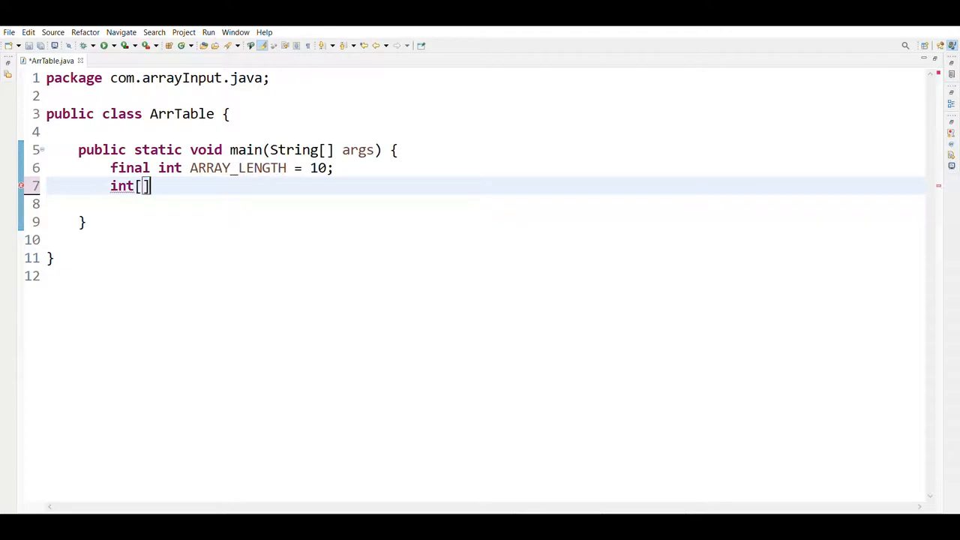
type("arr")
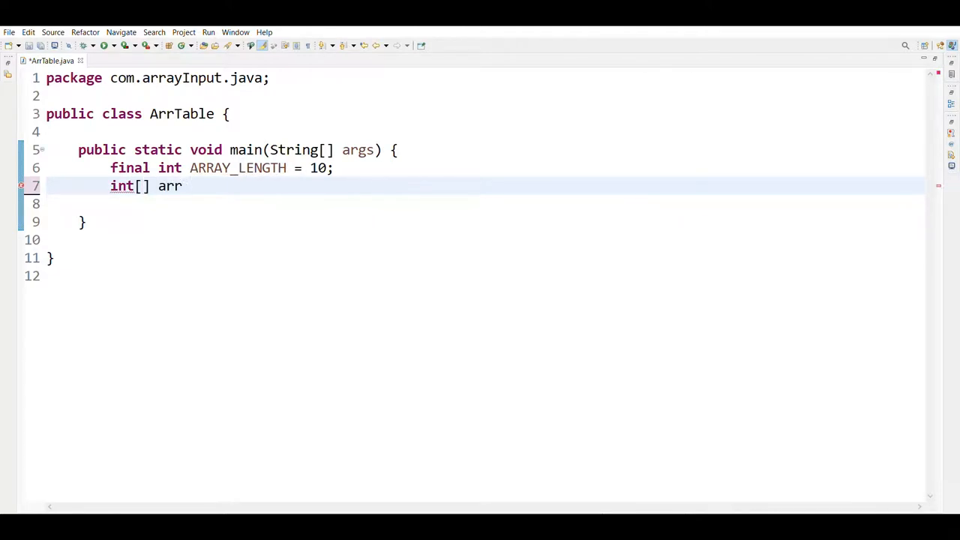
type("= new")
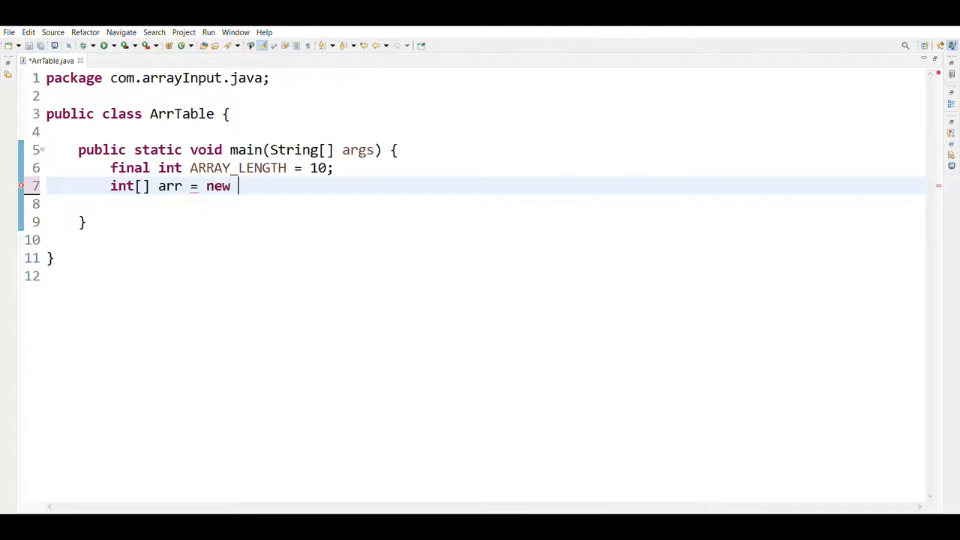
type("int")
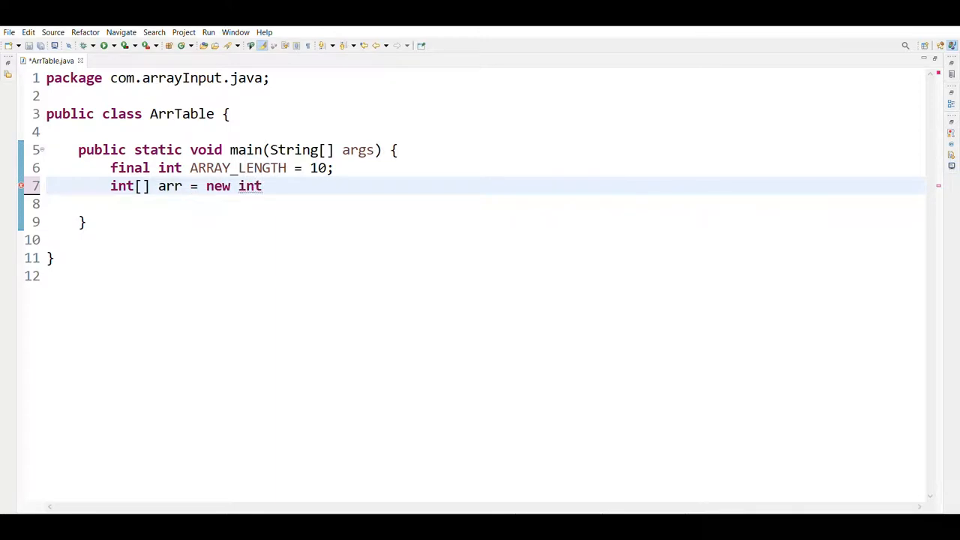
type("[]")
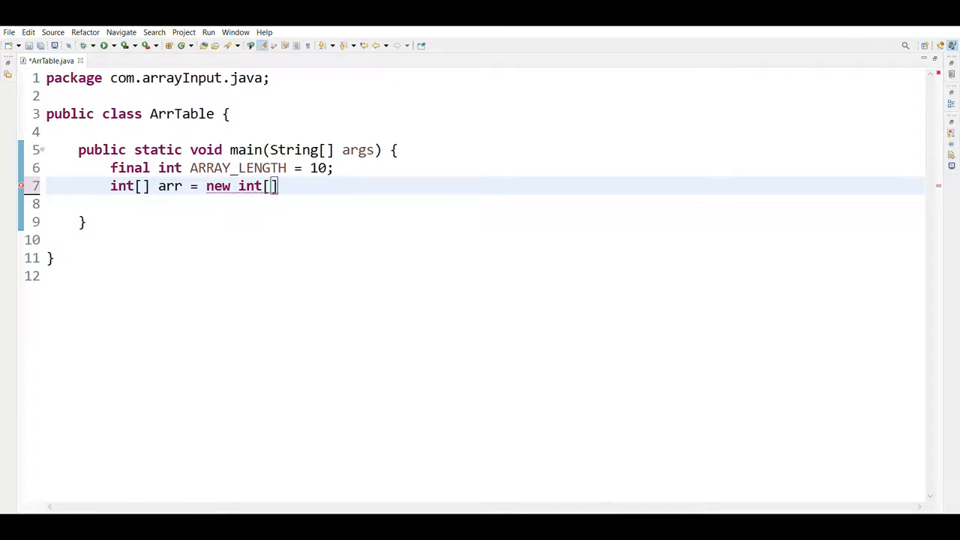
type("ARRAY")
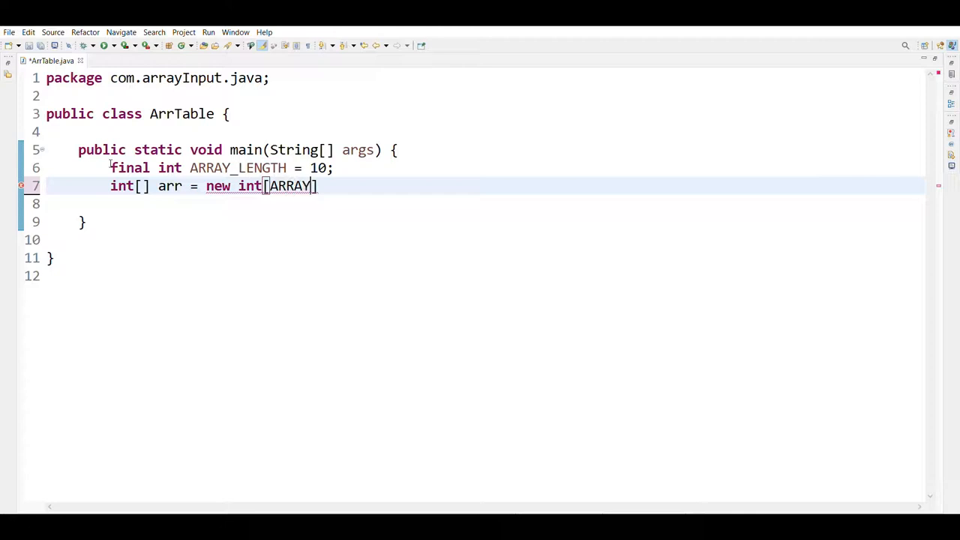
type("_")
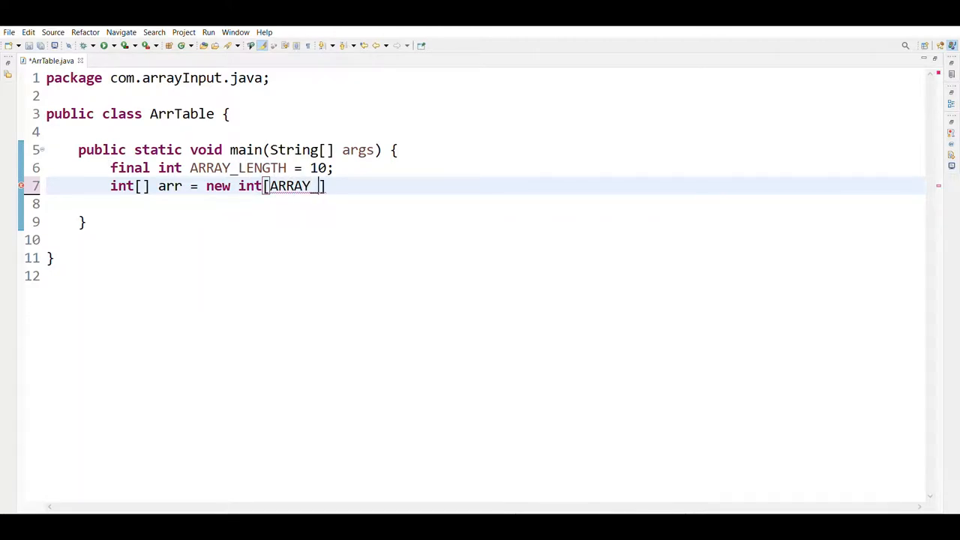
type("LENGTH")
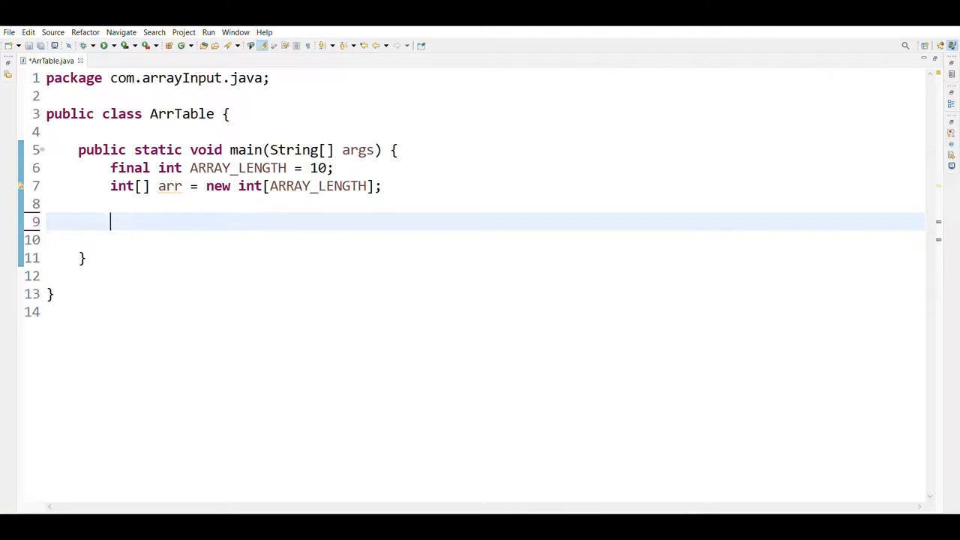
- Write the loop header for (int i = 0; i < arr.length; i++) {
type("for(")
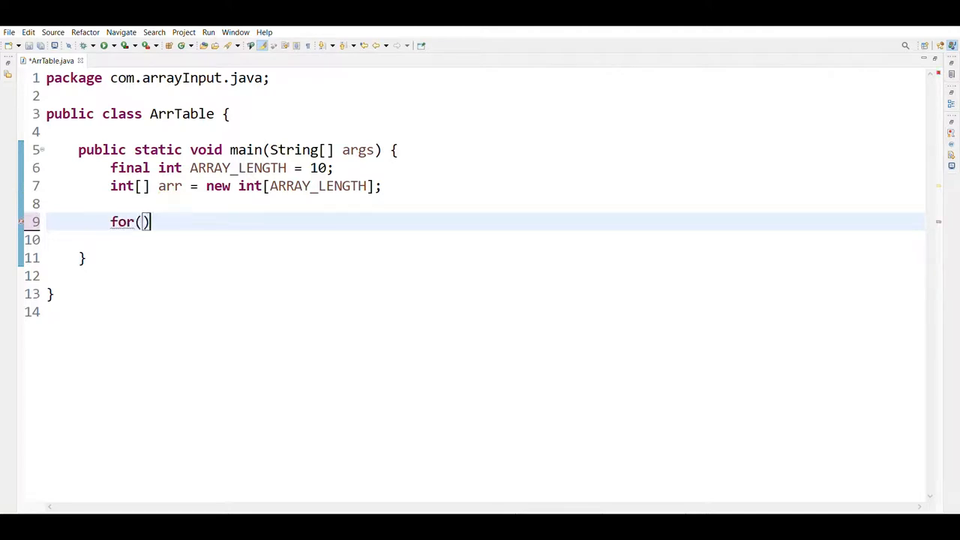
type("int")
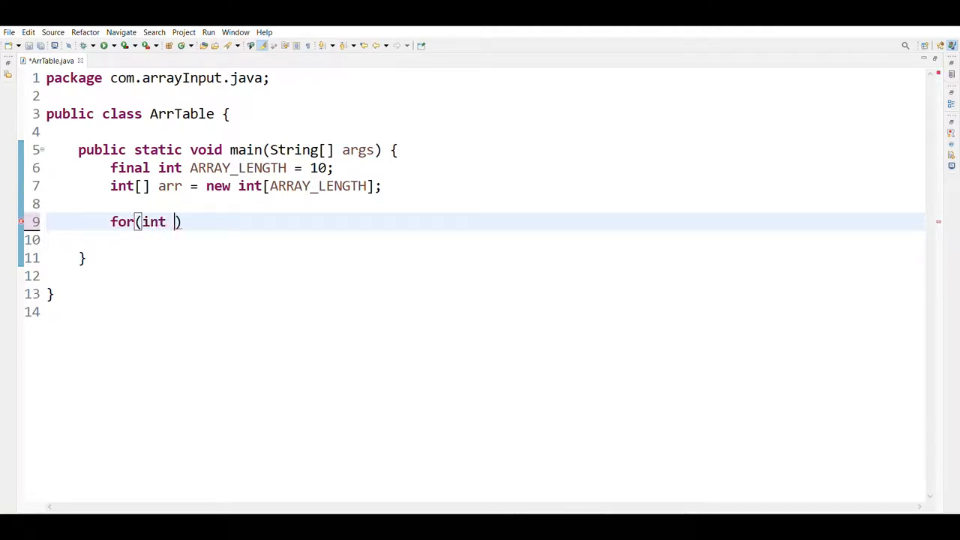
type("i =")
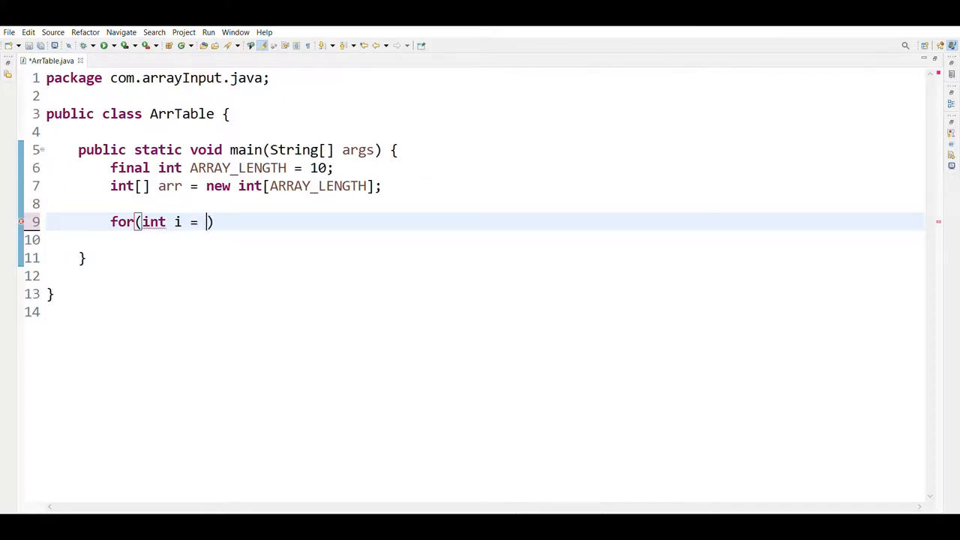
type("0; i")
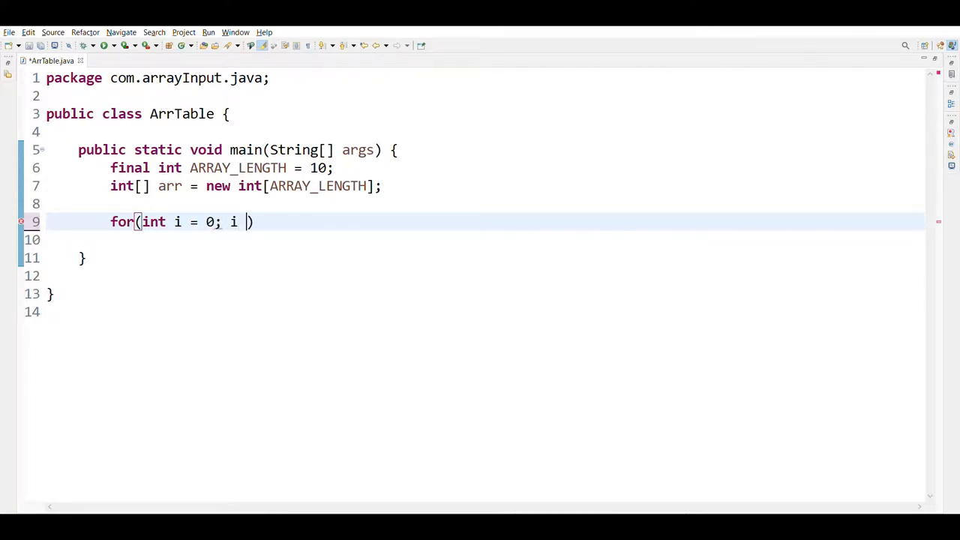
type("< ar")
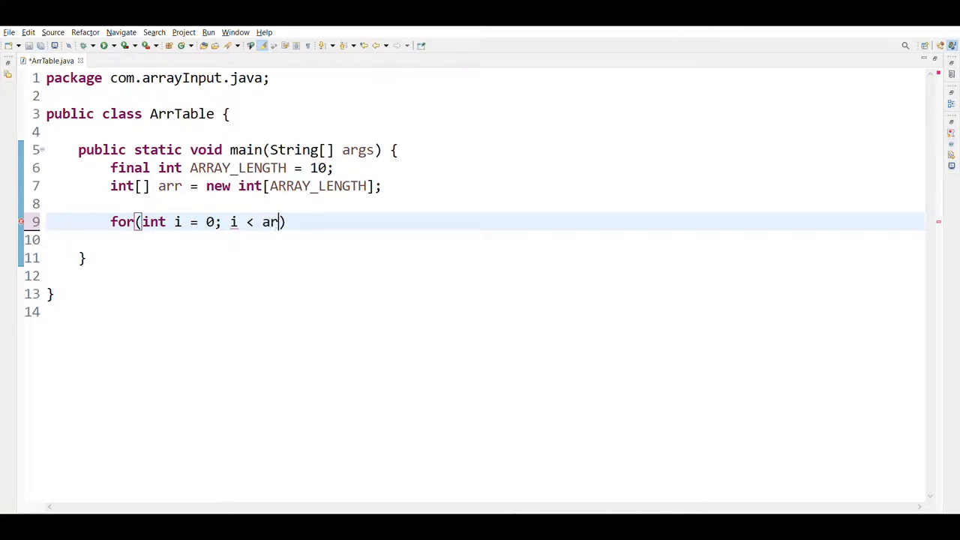
type(".l")
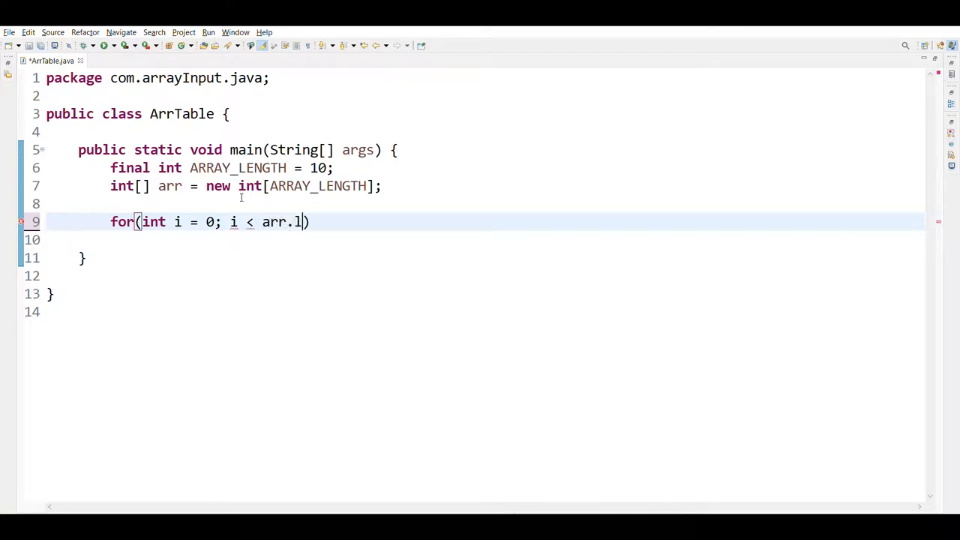
type("ength; i")
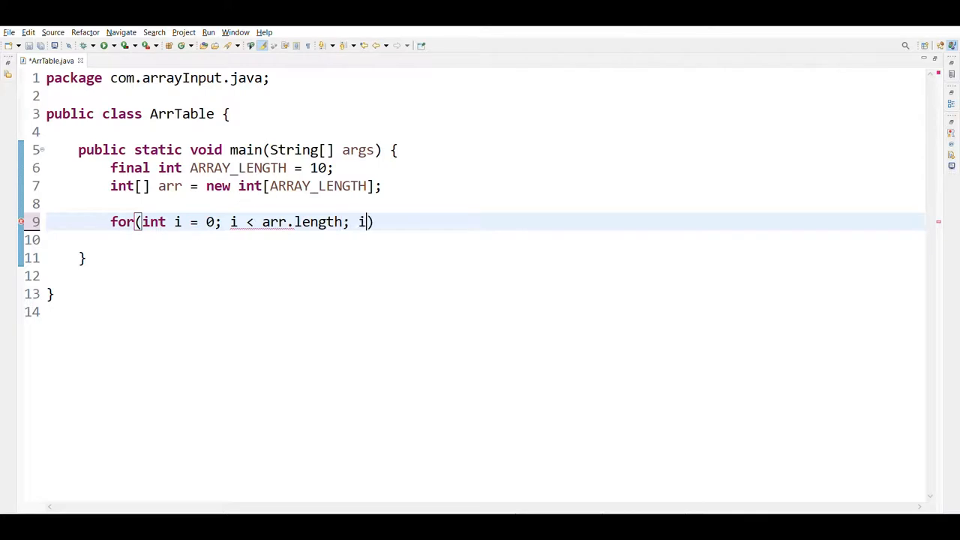
type("++")
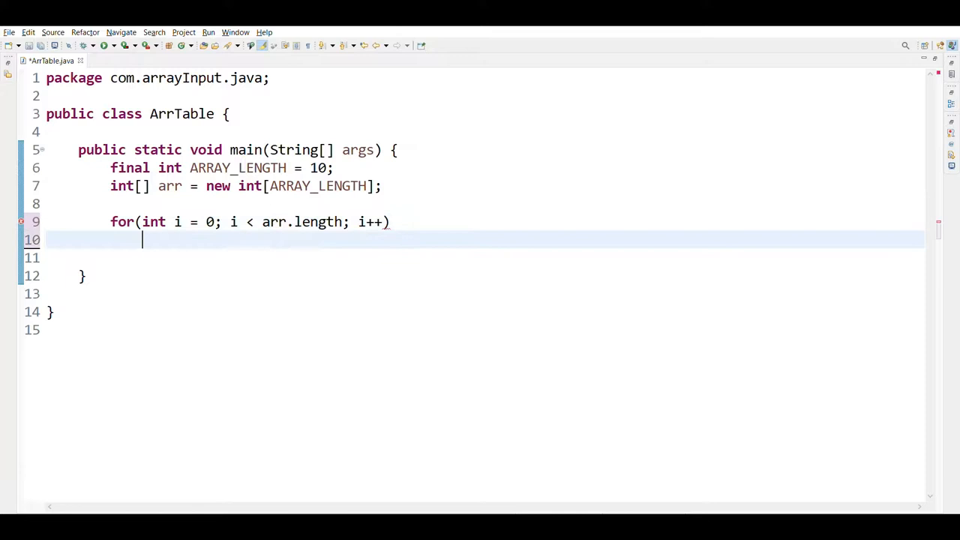
type("{")
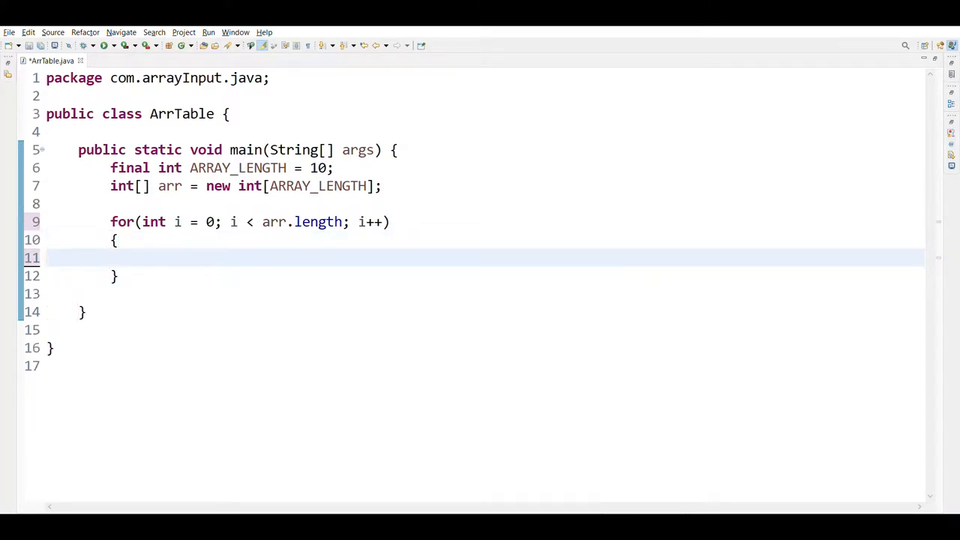
- In the loop body, assign arr[i] = 2 + 2 * i;
type("a")
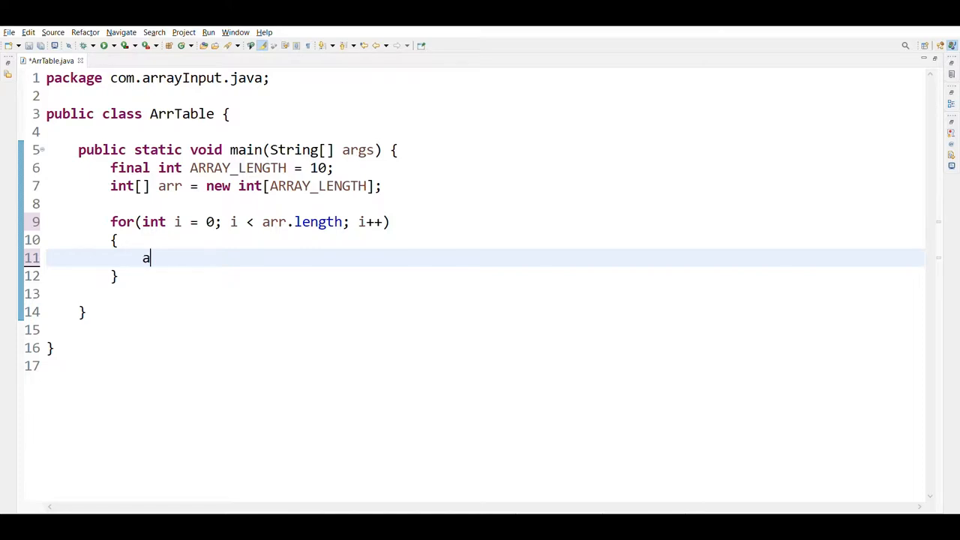
type("rr[]")
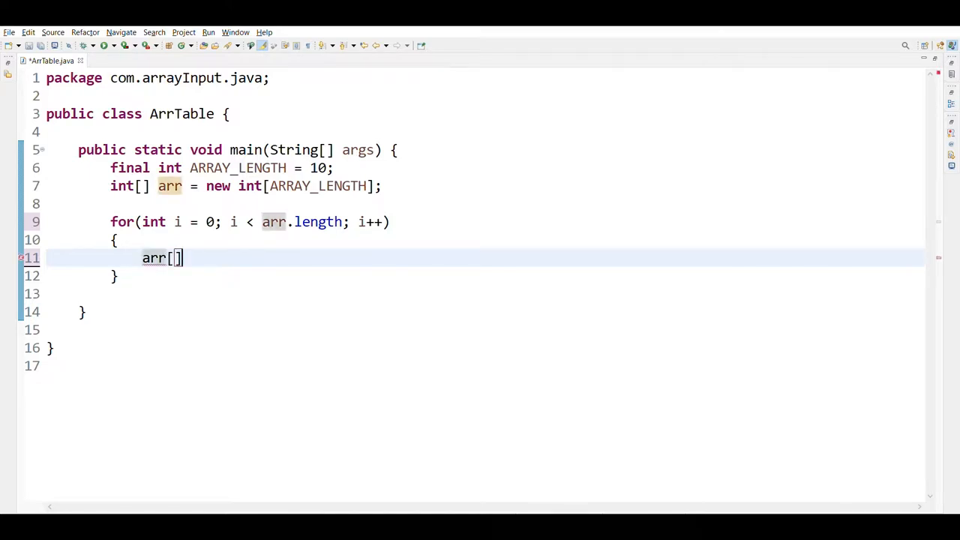
type("i")
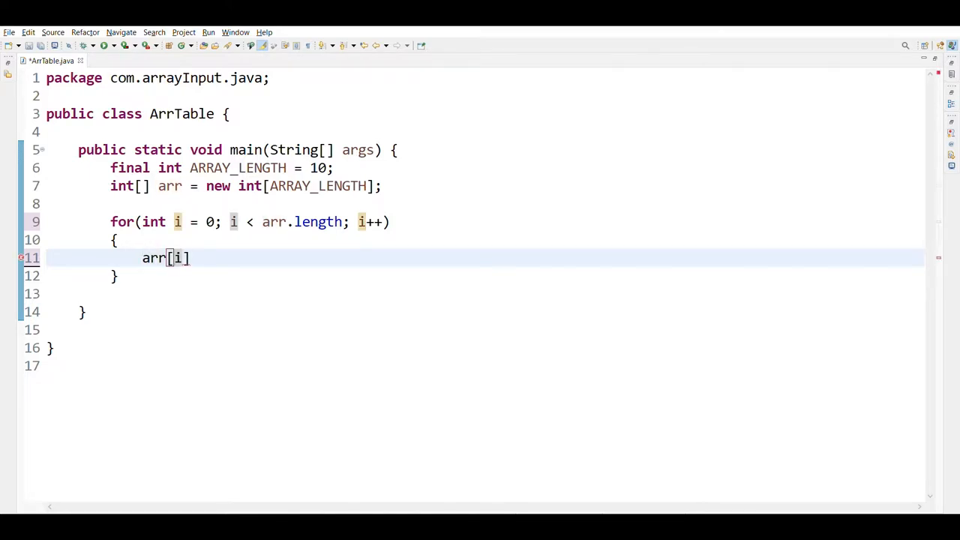
type("=")
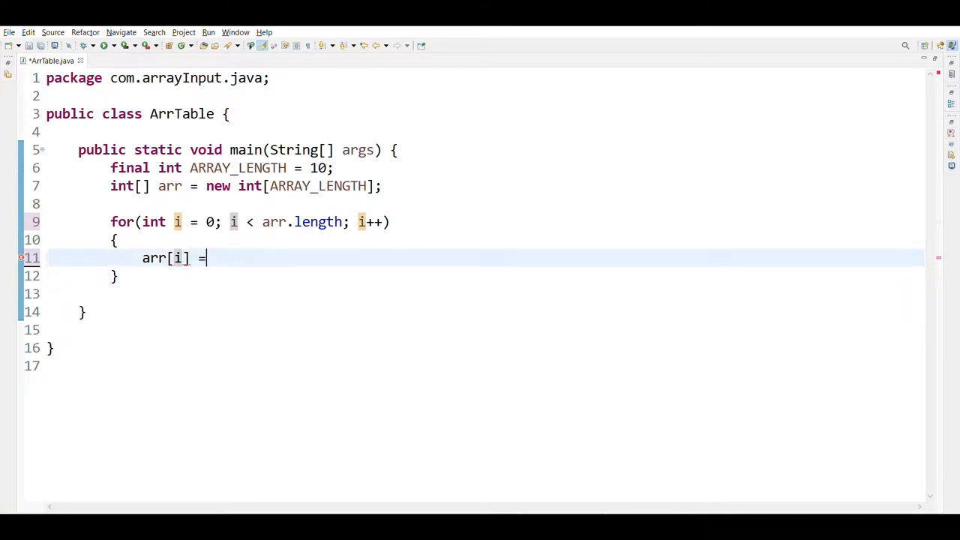
type("2")
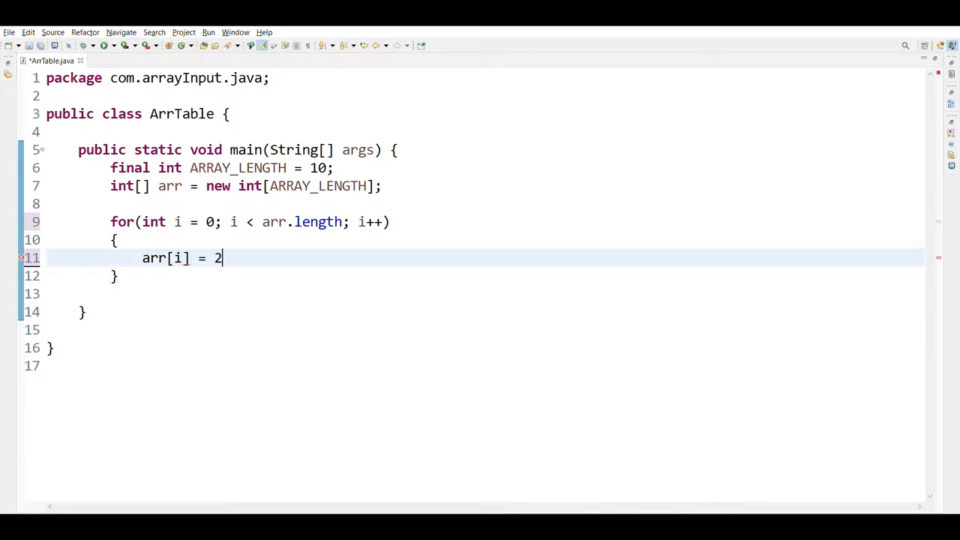
type("+")
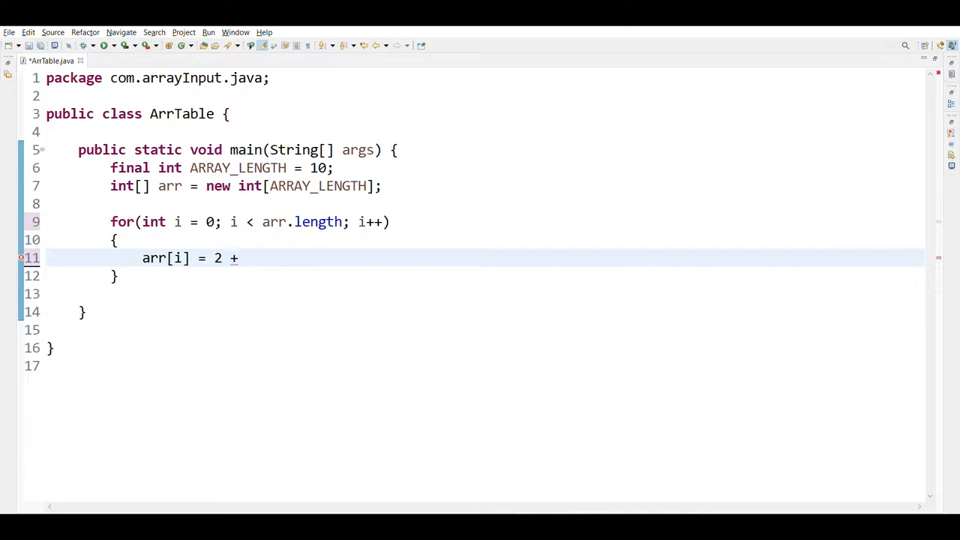
type("2 *")
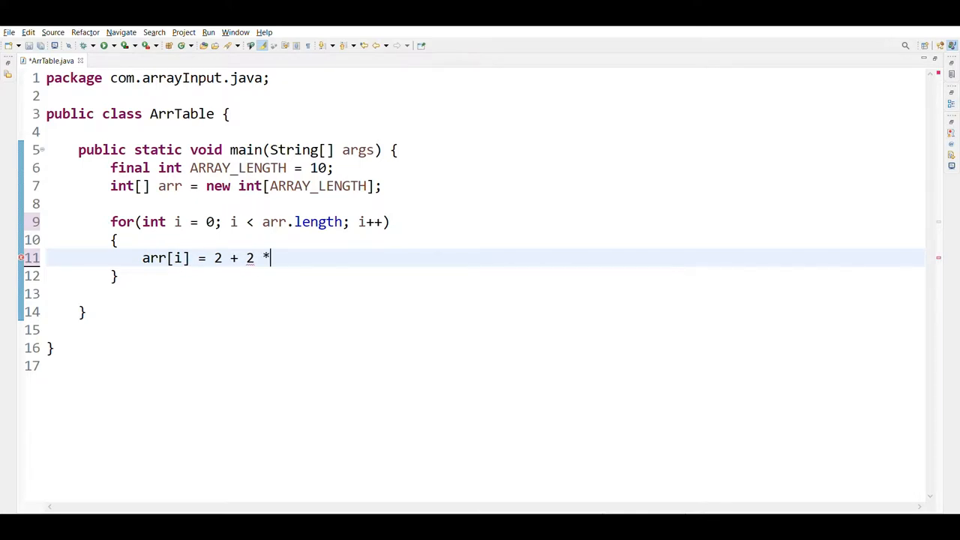
type("i;")
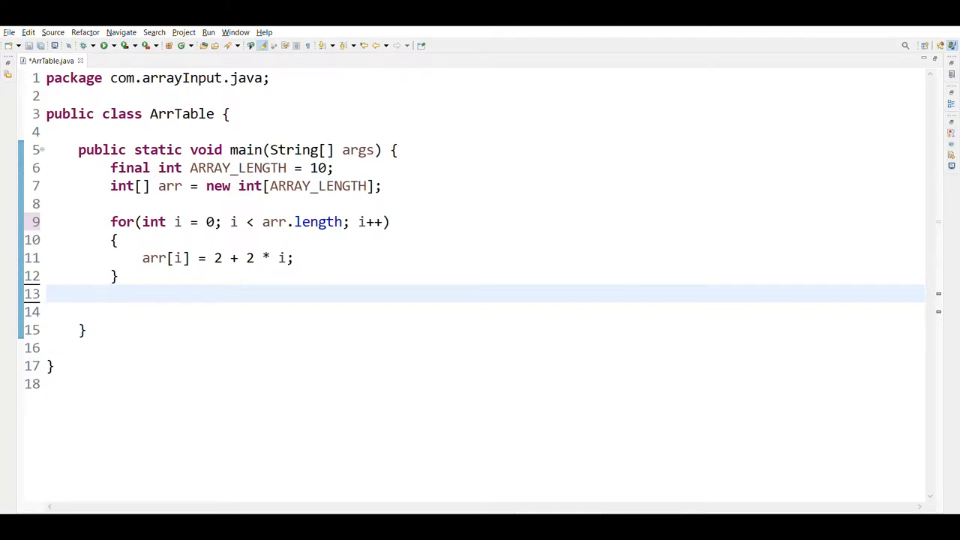
- After the loop, expand sysout into a printf with format "%13s%n"
type("sysout")
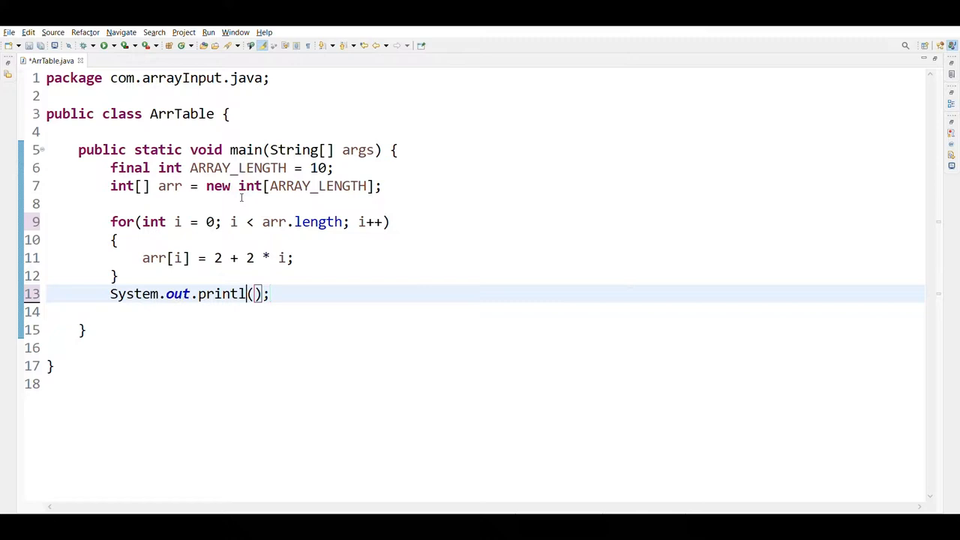
type("printf")
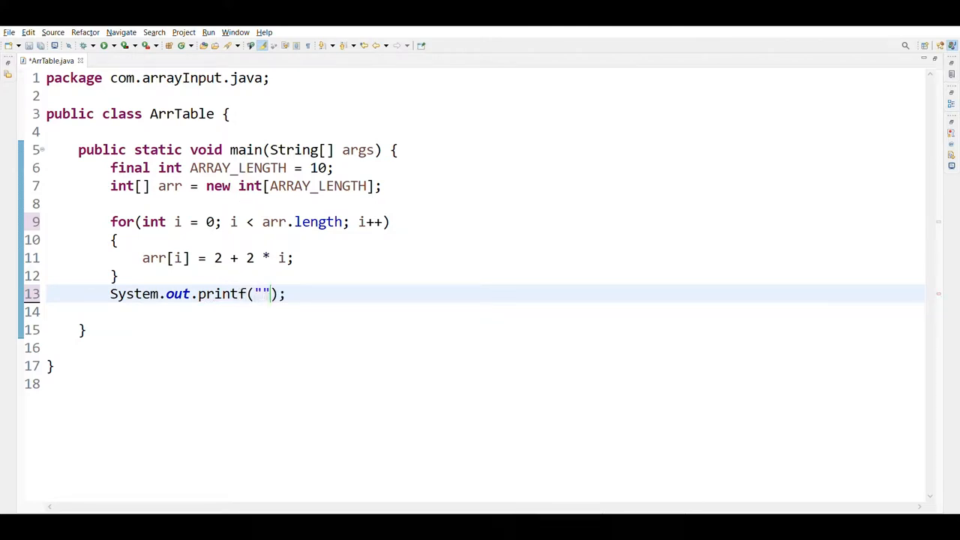
type("%")
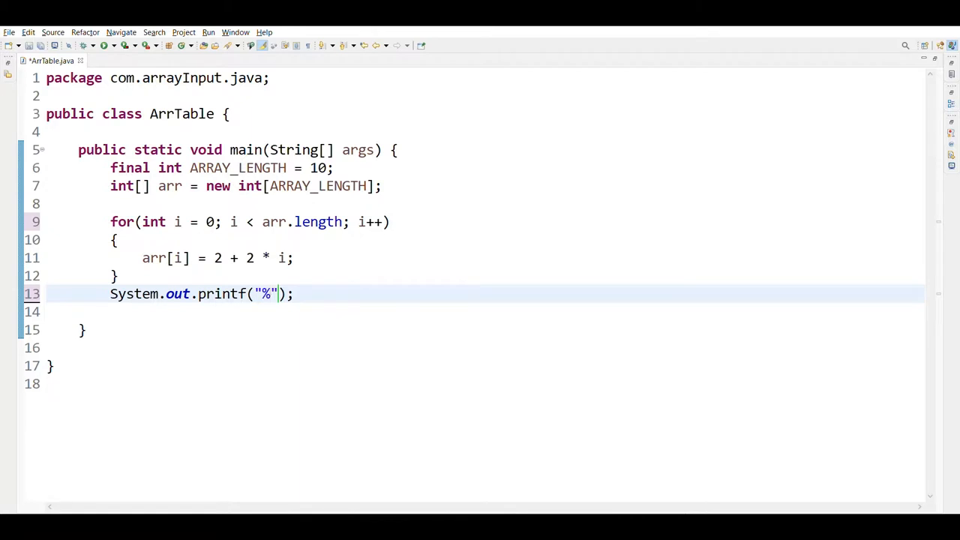
type("13")
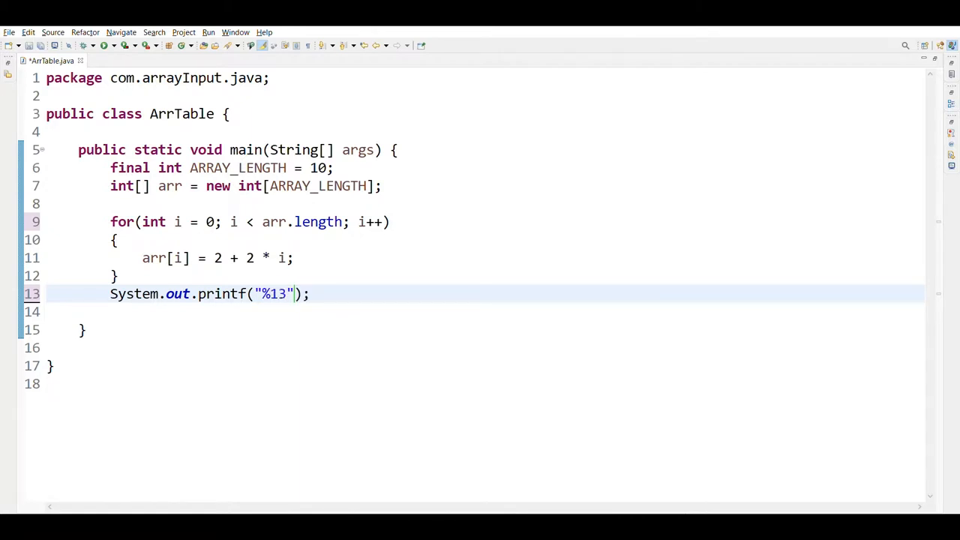
type("s")
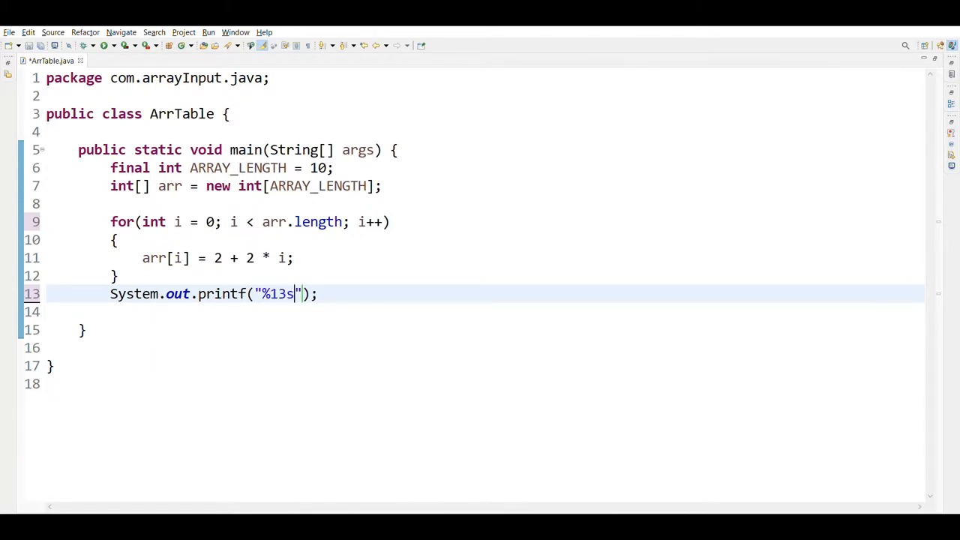
type("%n")
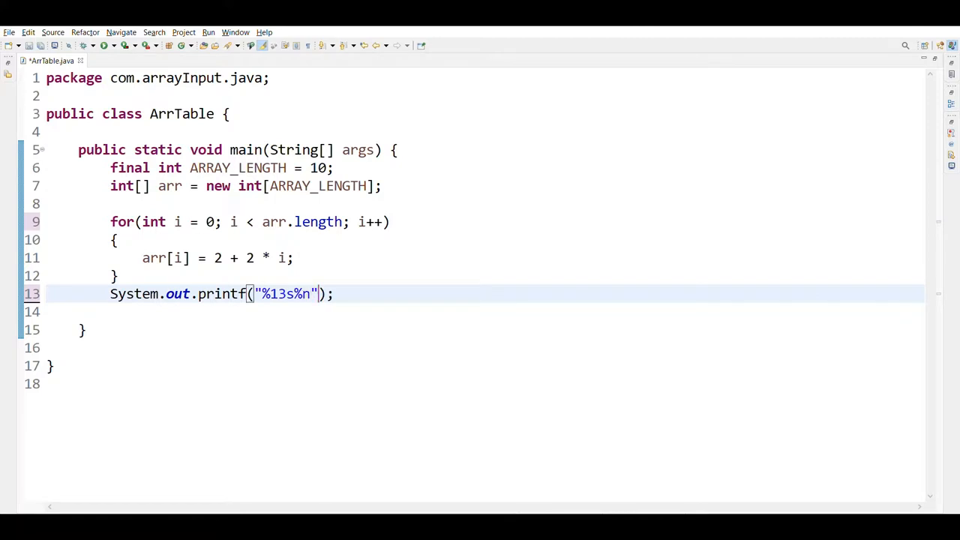
- Add the argument "2's Table" as the heading to print
type(",")
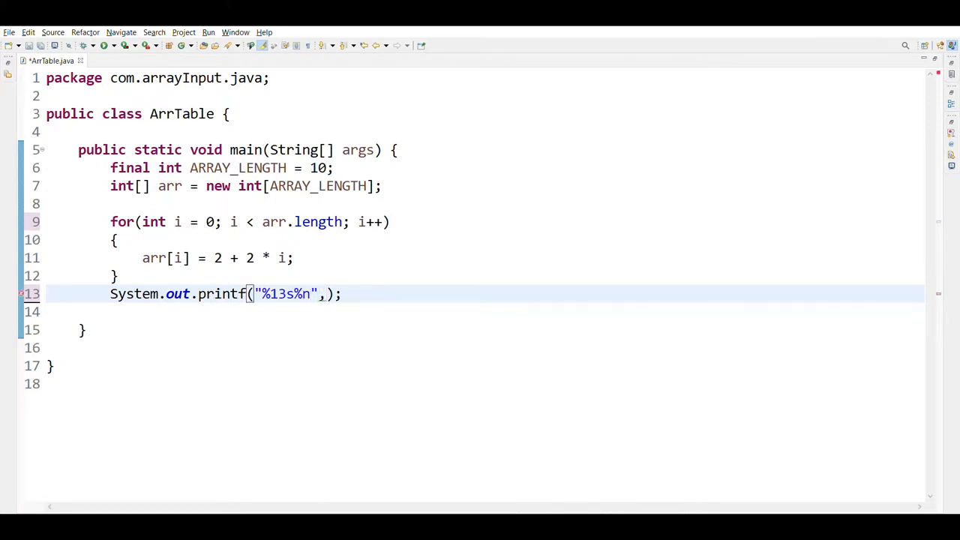
type("\"\"")
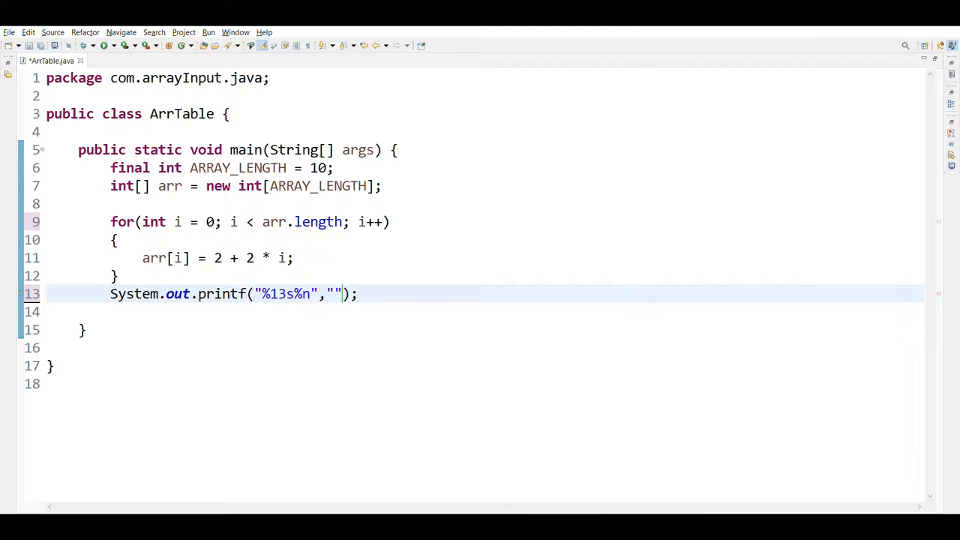
type("2")
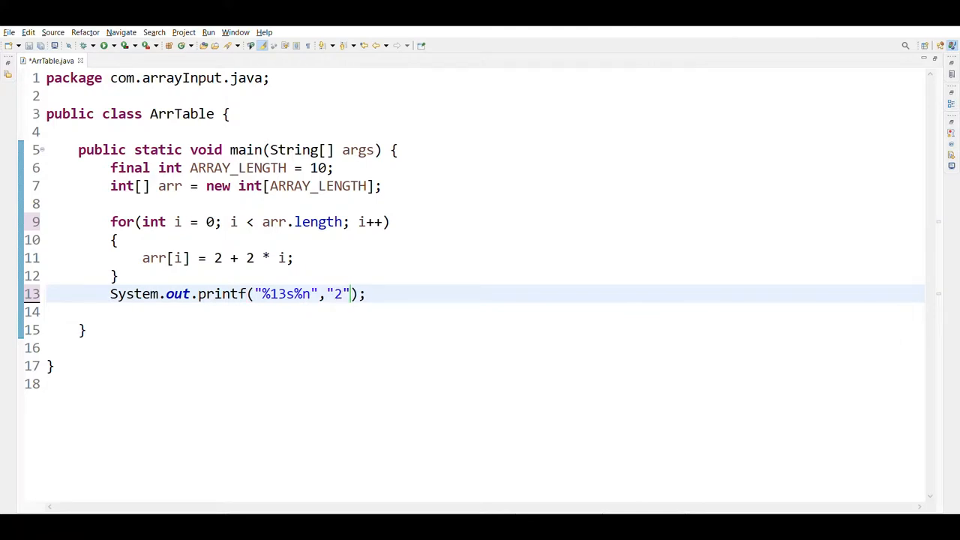
type("'s T")
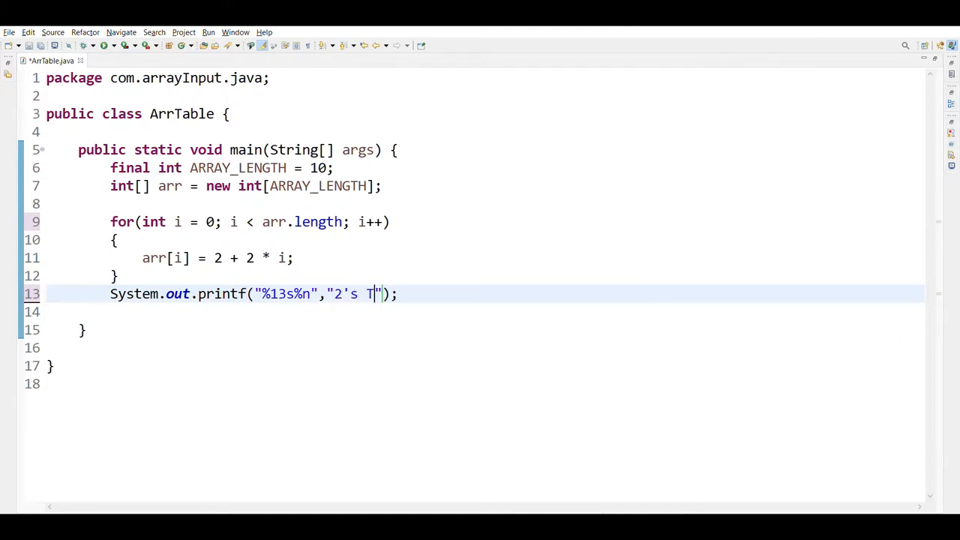
type("able")
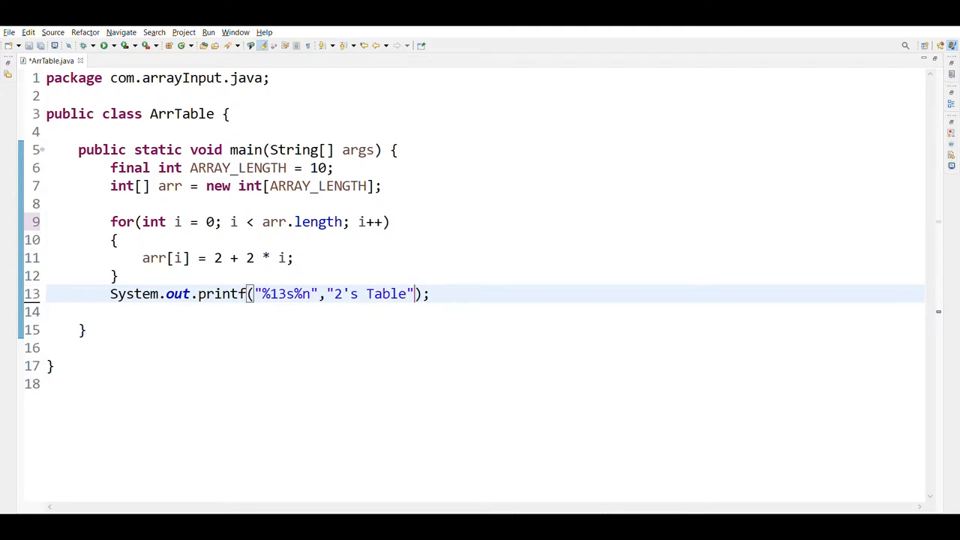